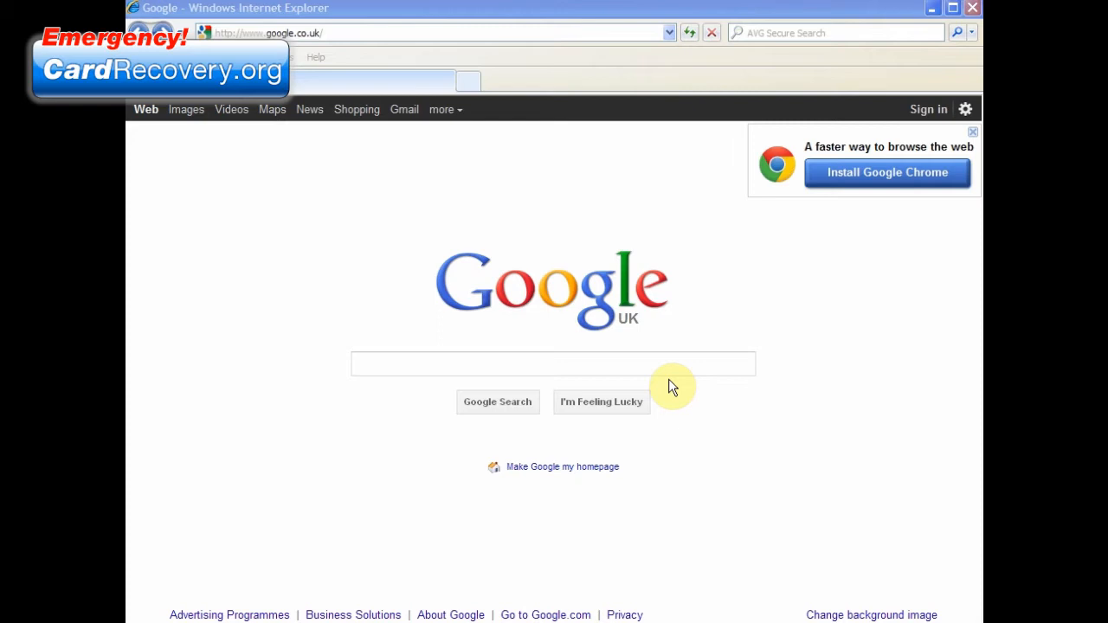
{"action": "mouse_move", "coordinate": [460, 301]}
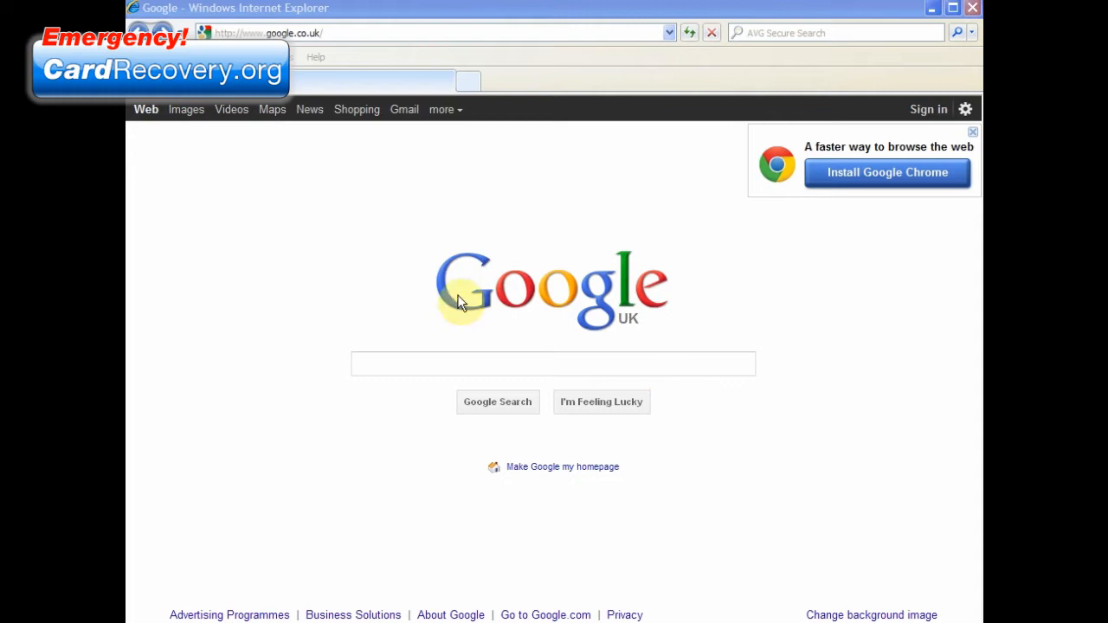
{"action": "mouse_move", "coordinate": [348, 202]}
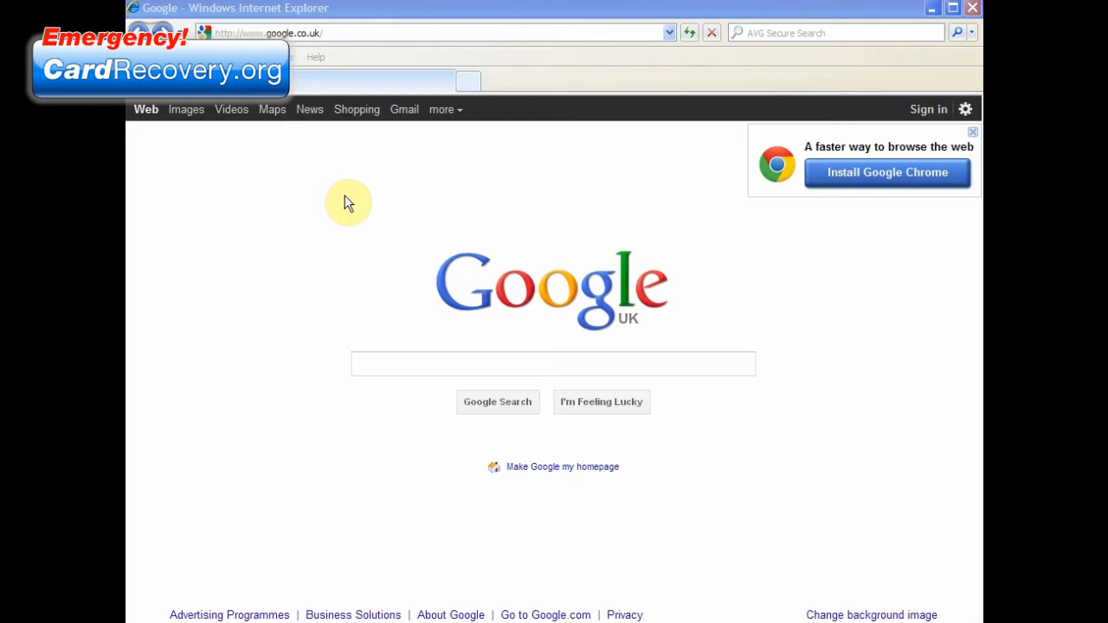
{"action": "mouse_move", "coordinate": [362, 144]}
{"action": "type", "text": "www"}
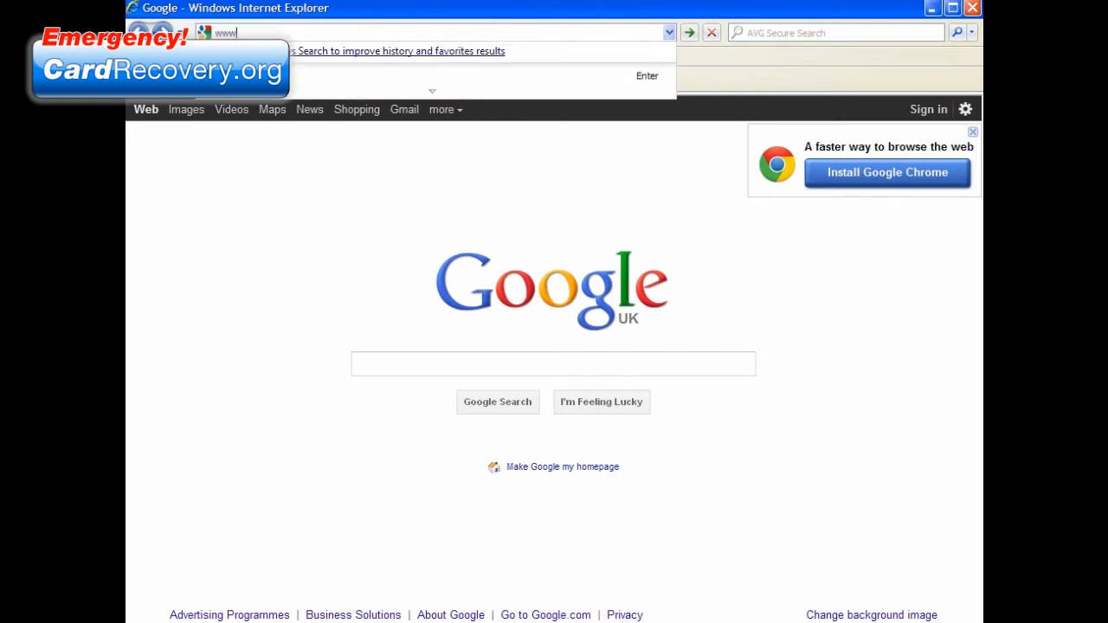
{"action": "type", "text": ".cardrecovery.org/"}
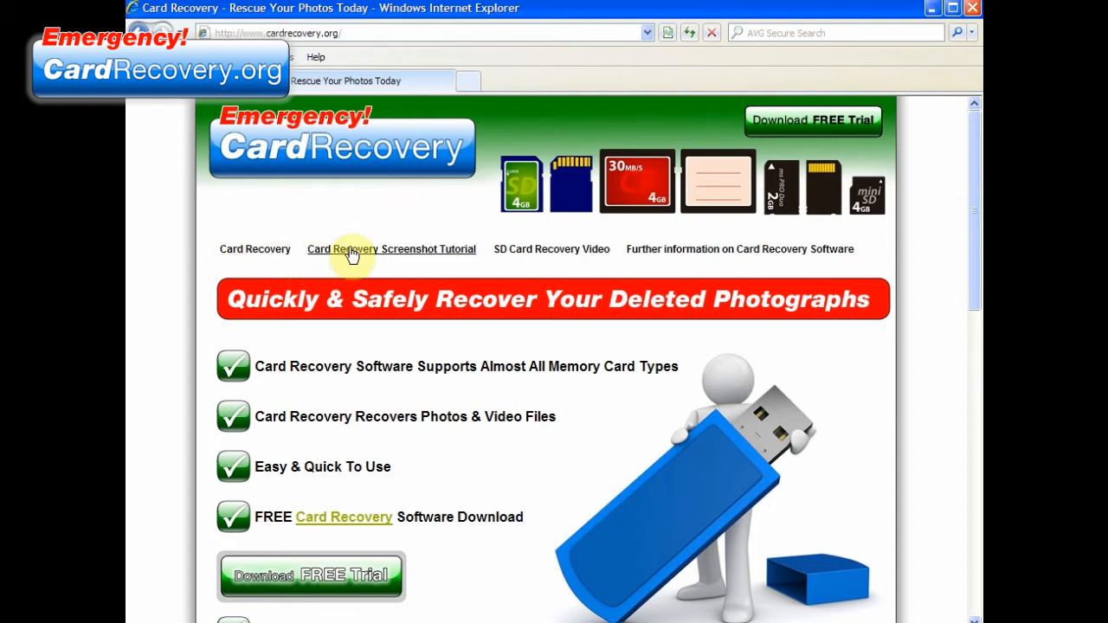
{"action": "mouse_move", "coordinate": [398, 256]}
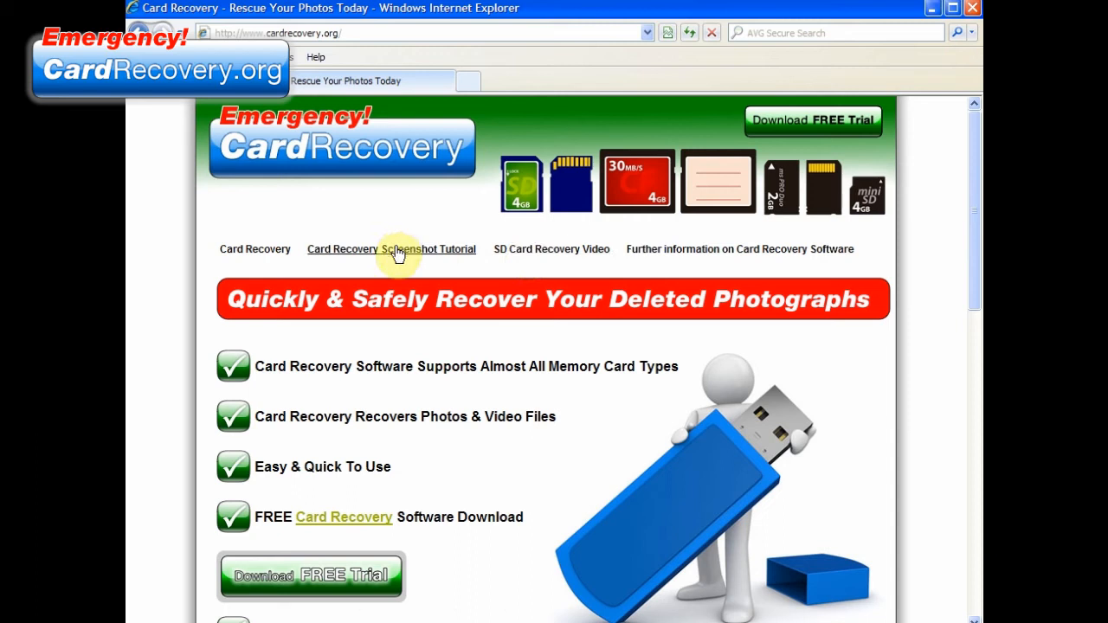
{"action": "mouse_move", "coordinate": [644, 256]}
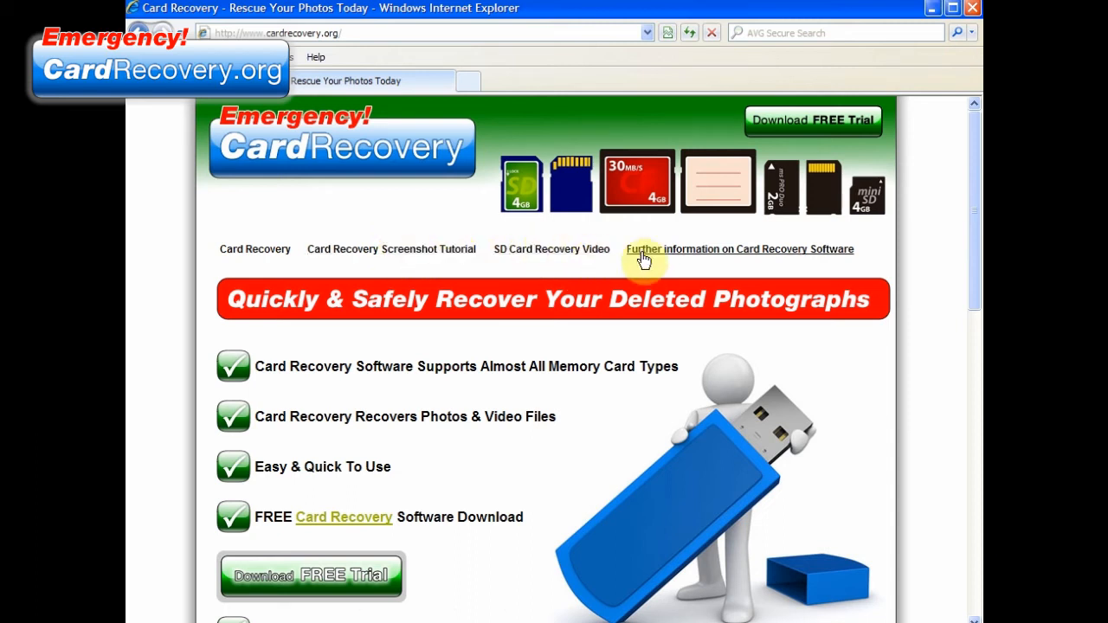
{"action": "mouse_move", "coordinate": [254, 249]}
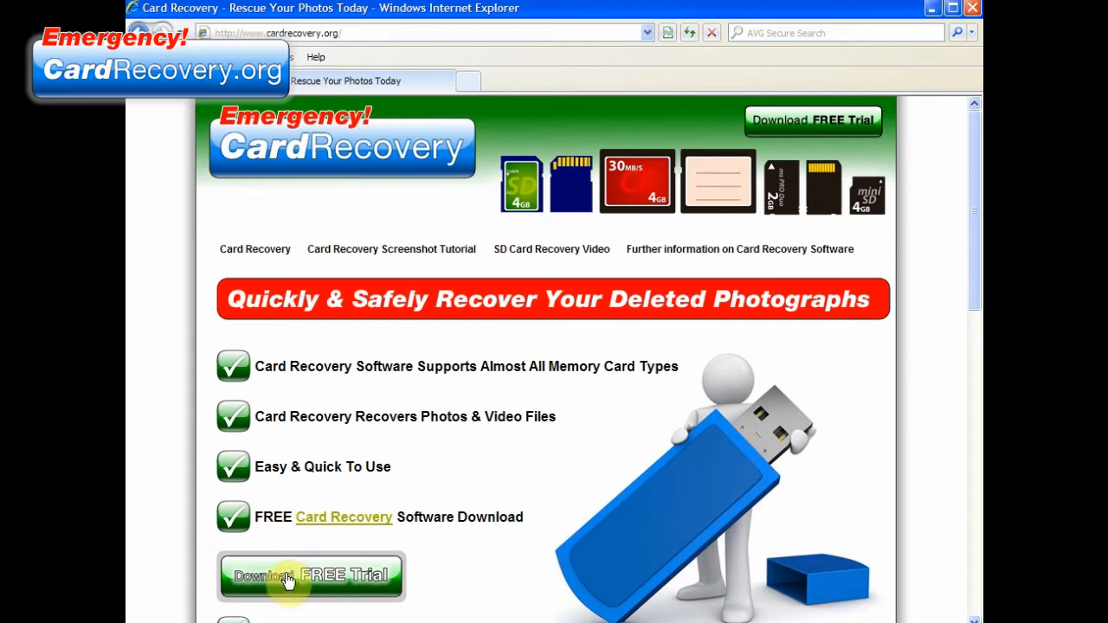
Download the free trial from the homepage and run the installer past both security warnings
{"action": "left_click", "coordinate": [310, 576]}
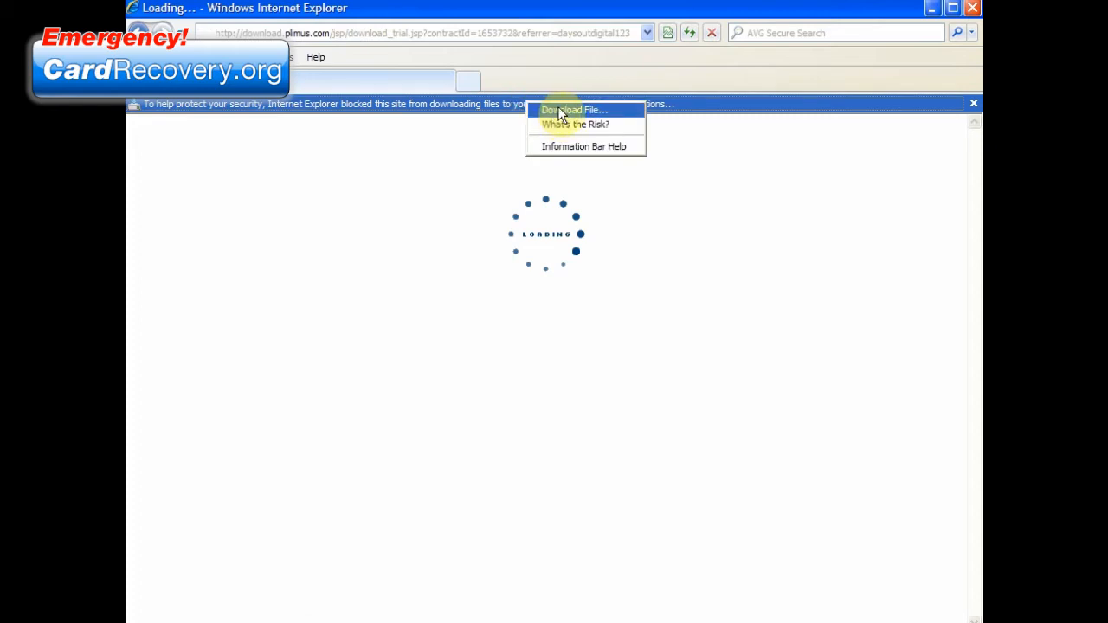
{"action": "left_click", "coordinate": [573, 110]}
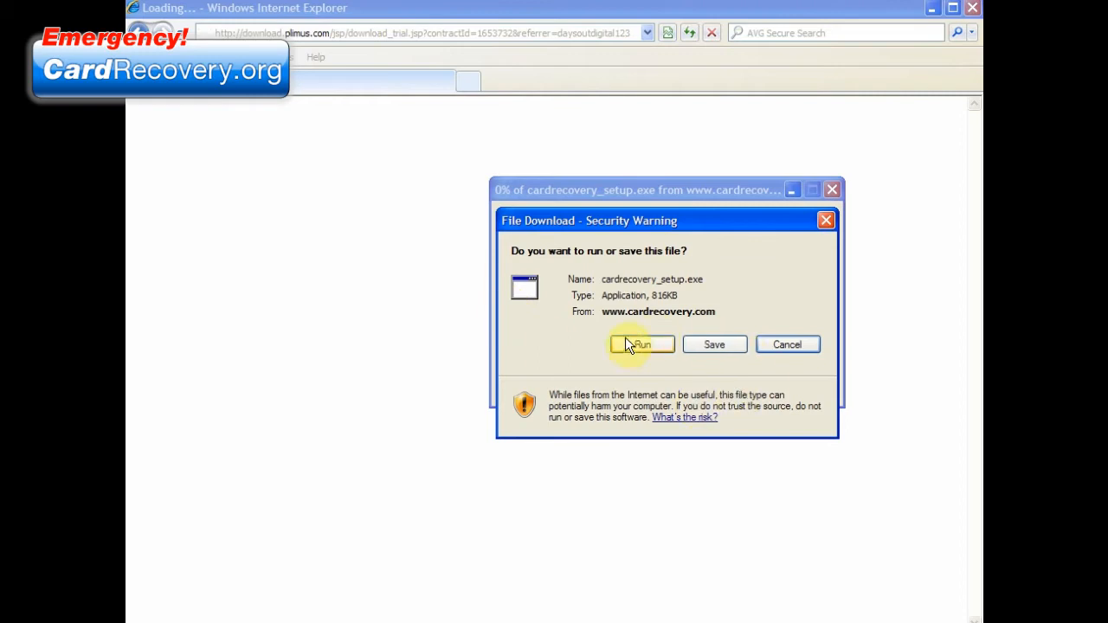
{"action": "mouse_move", "coordinate": [714, 345]}
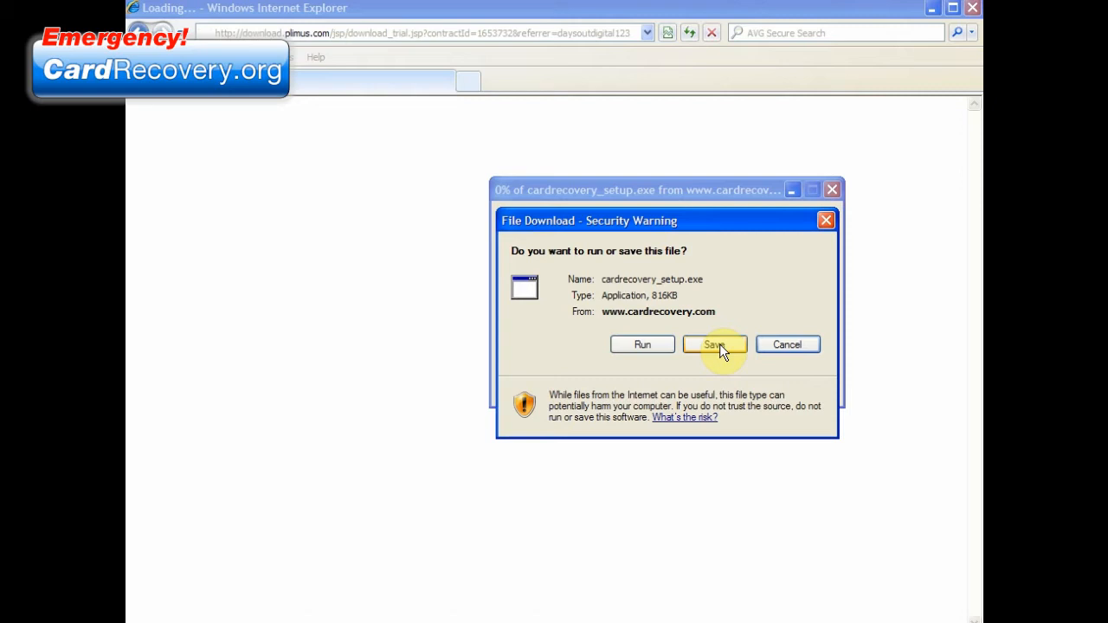
{"action": "mouse_move", "coordinate": [679, 362]}
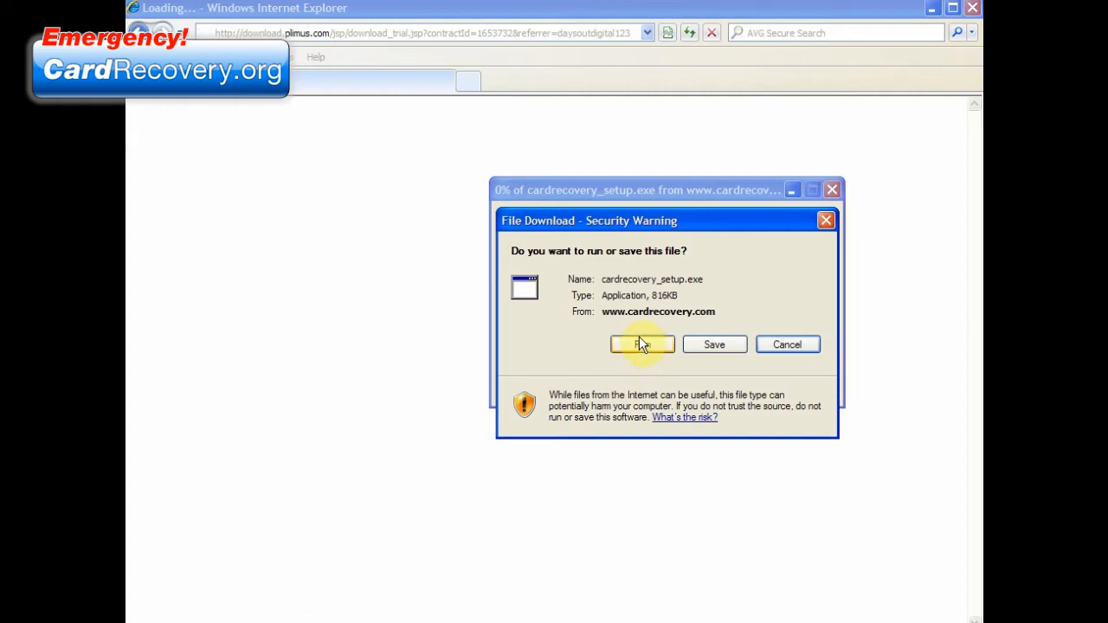
{"action": "left_click", "coordinate": [642, 345]}
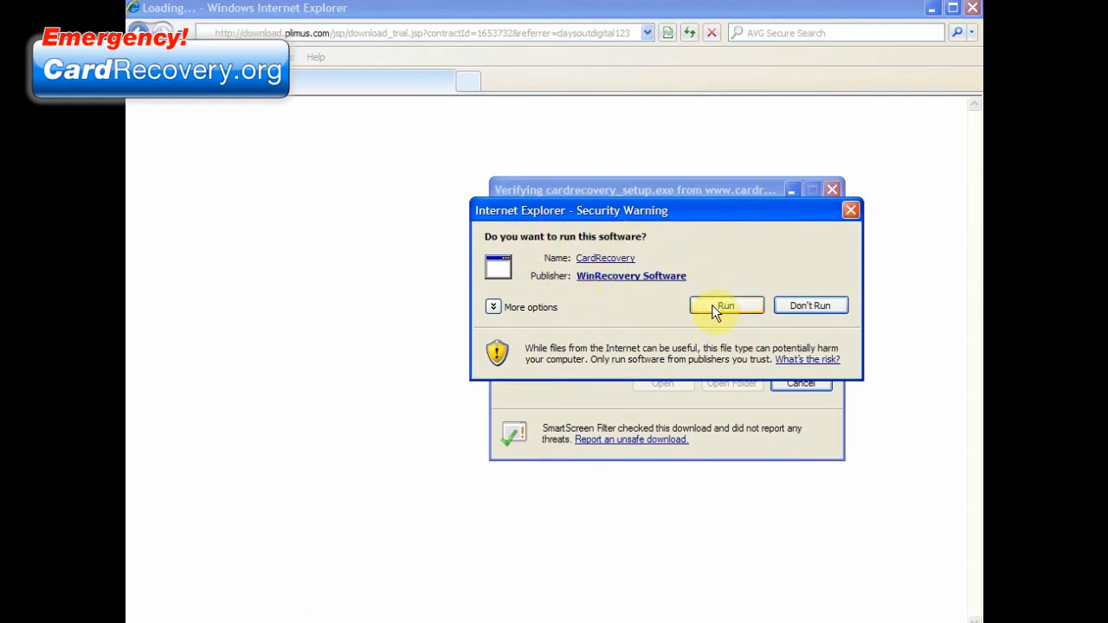
{"action": "left_click", "coordinate": [725, 305]}
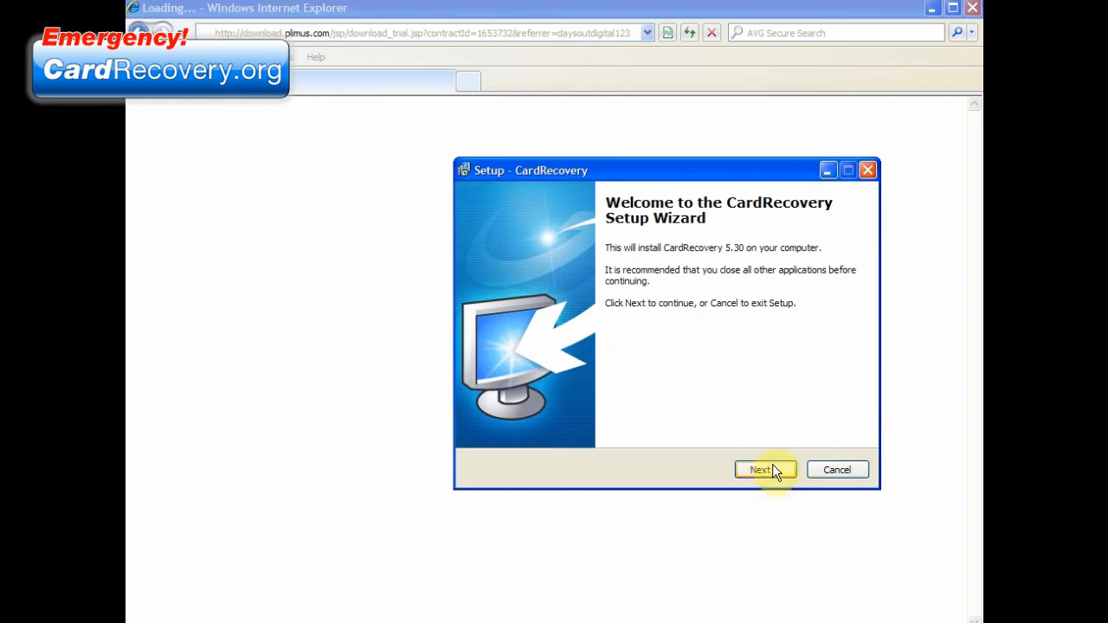
Accept the license, keep C:\Program Files\CardRecovery, leave the desktop icon off, and install
{"action": "left_click", "coordinate": [760, 469]}
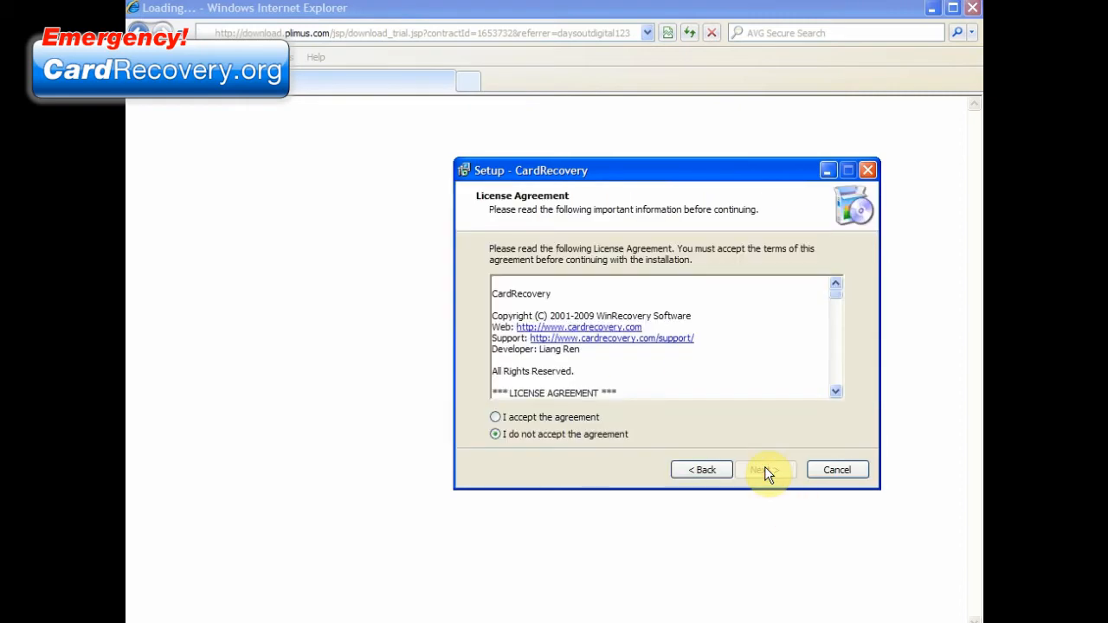
{"action": "left_click", "coordinate": [496, 416]}
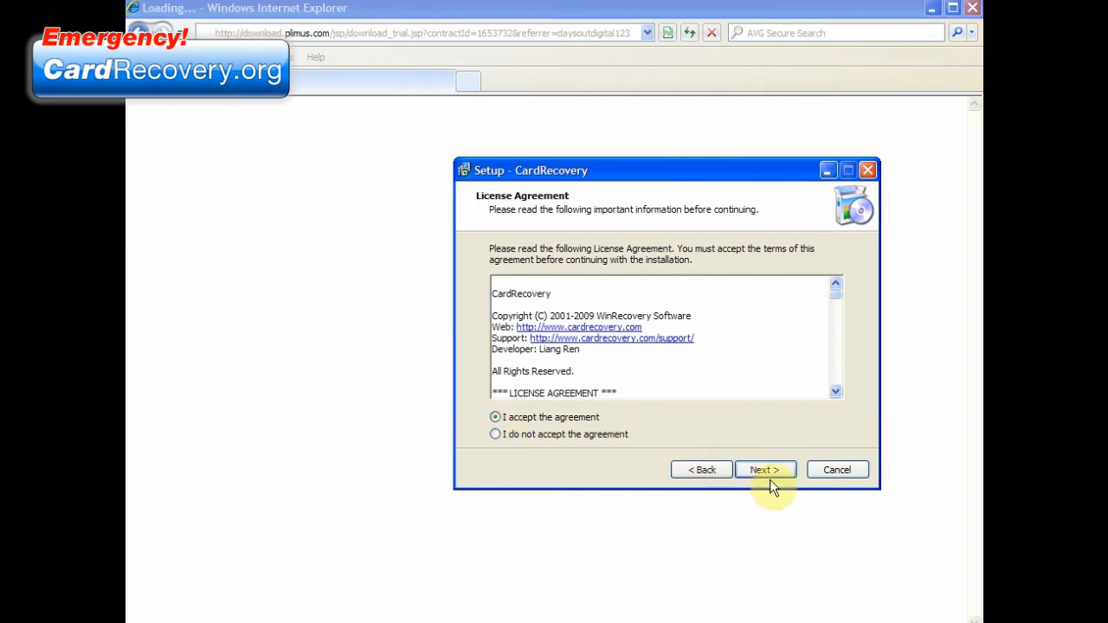
{"action": "mouse_move", "coordinate": [606, 434]}
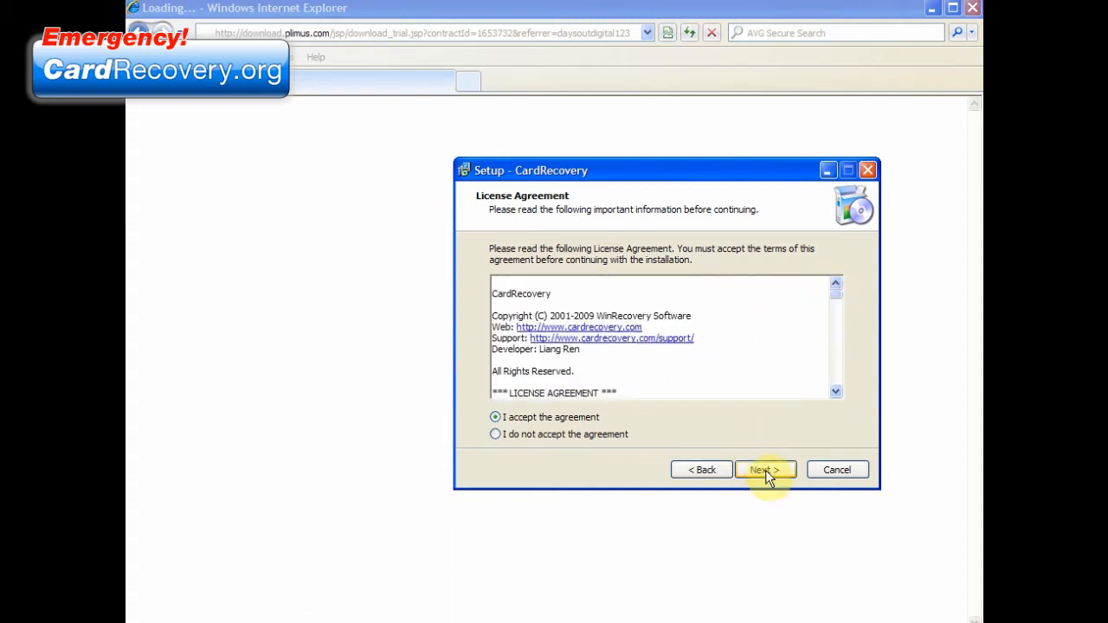
{"action": "left_click", "coordinate": [765, 469]}
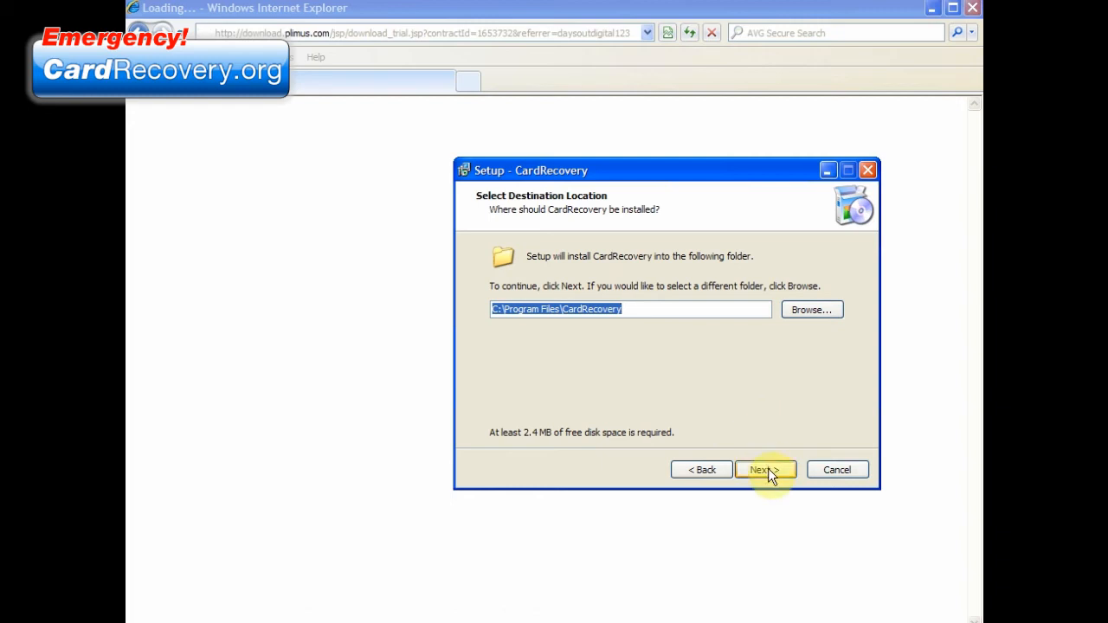
{"action": "left_click", "coordinate": [760, 469]}
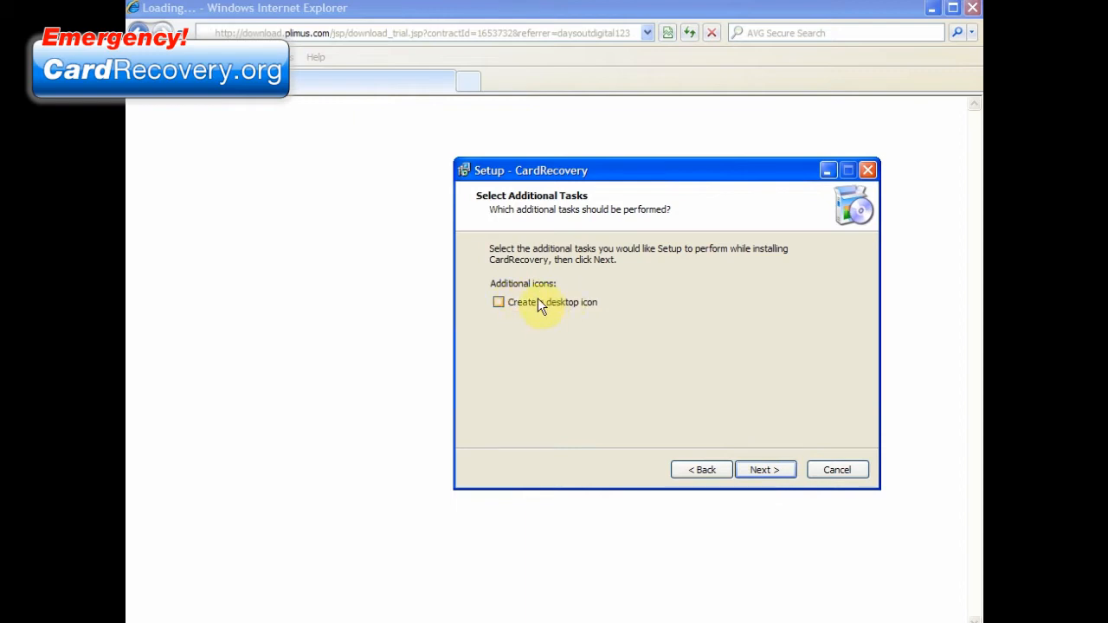
{"action": "left_click", "coordinate": [497, 302]}
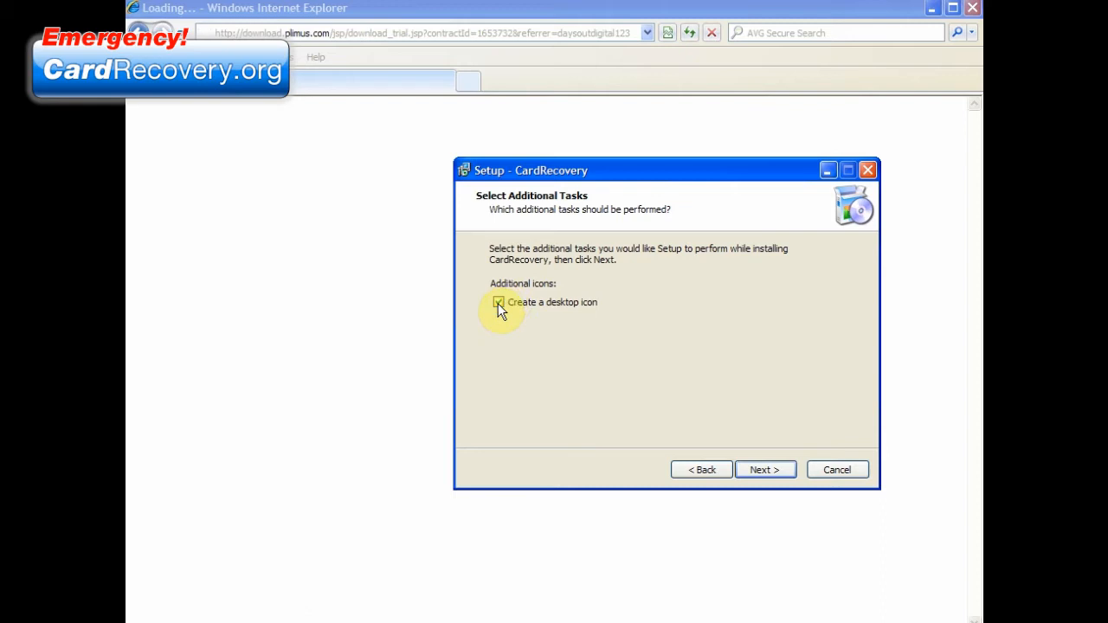
{"action": "left_click", "coordinate": [498, 302]}
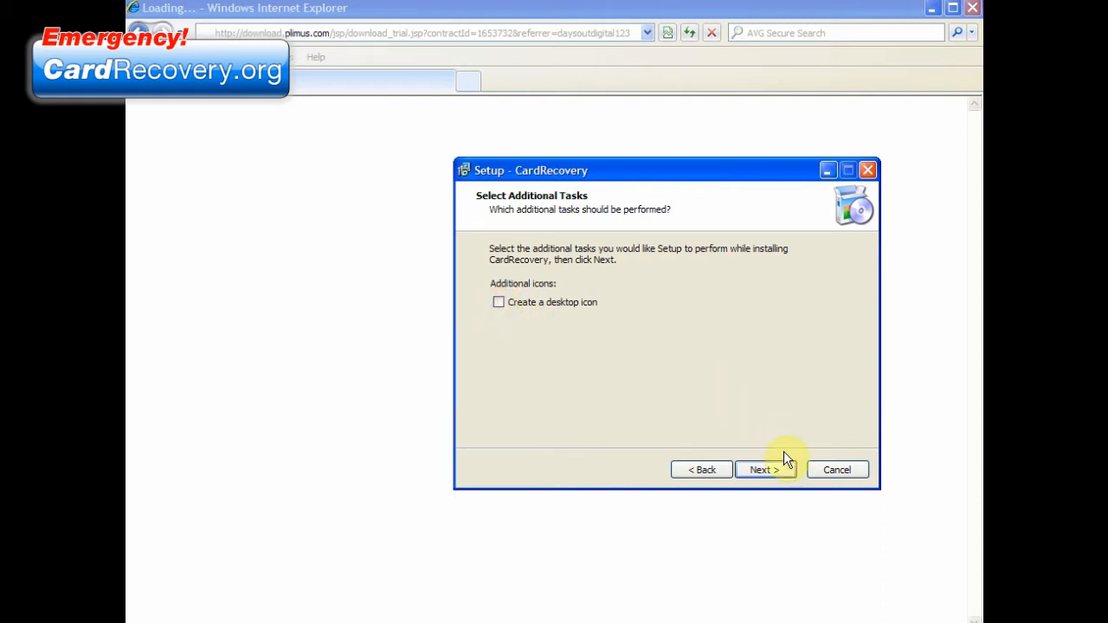
{"action": "left_click", "coordinate": [760, 469]}
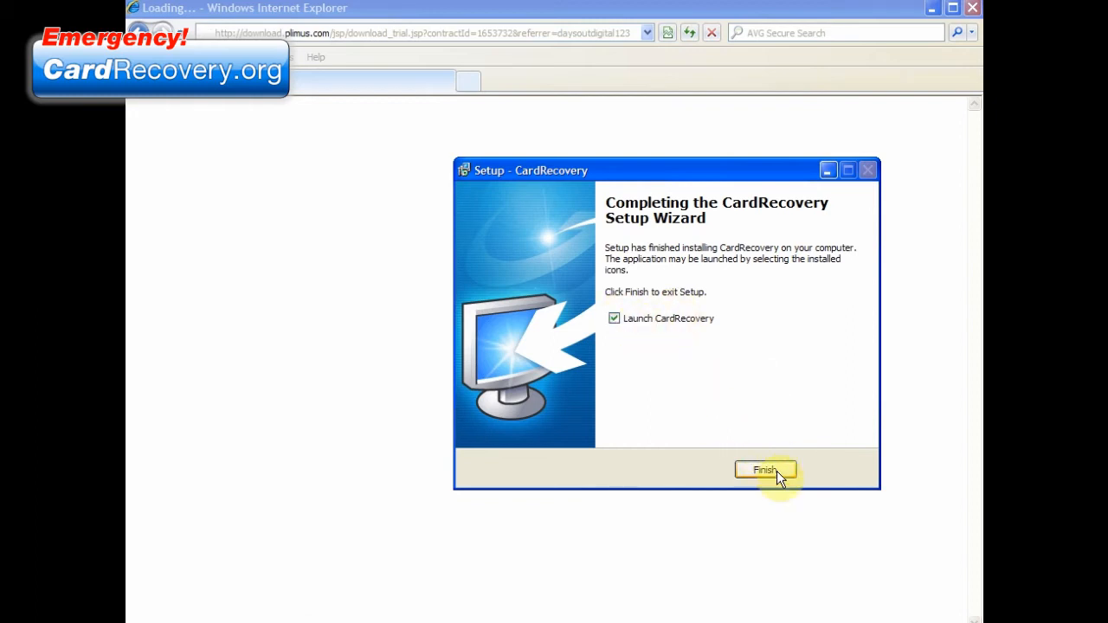
Finish setup with Launch CardRecovery checked so the program opens at Welcome
{"action": "left_click", "coordinate": [764, 469]}
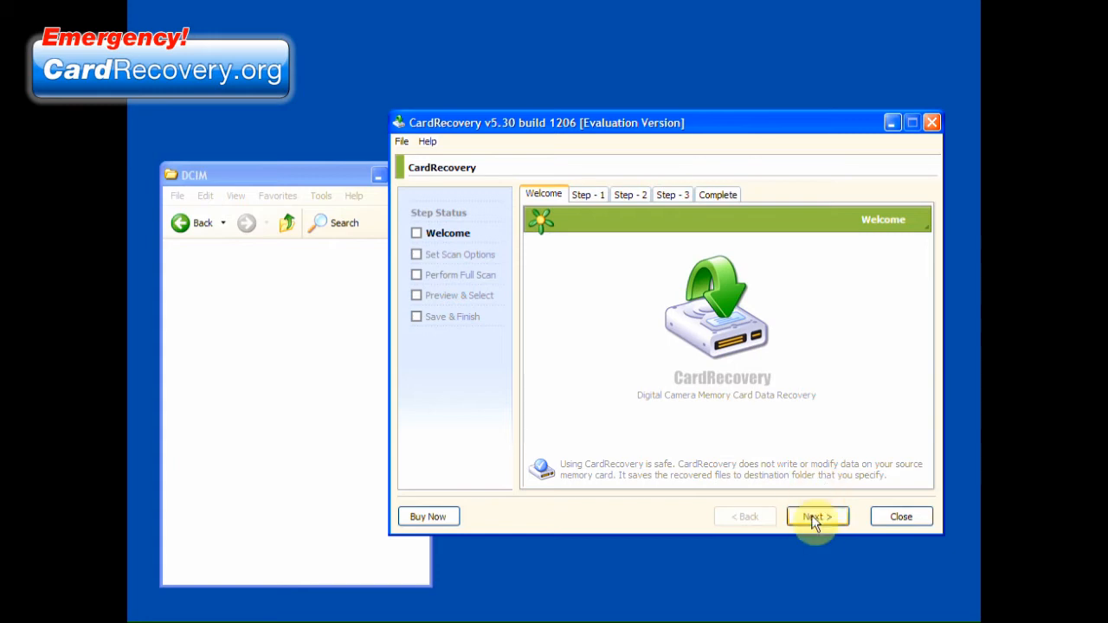
In Step 1 choose drive J: and Generic Digital Camera, keeping Photos and C:\CardRecovery\
{"action": "left_click", "coordinate": [815, 515]}
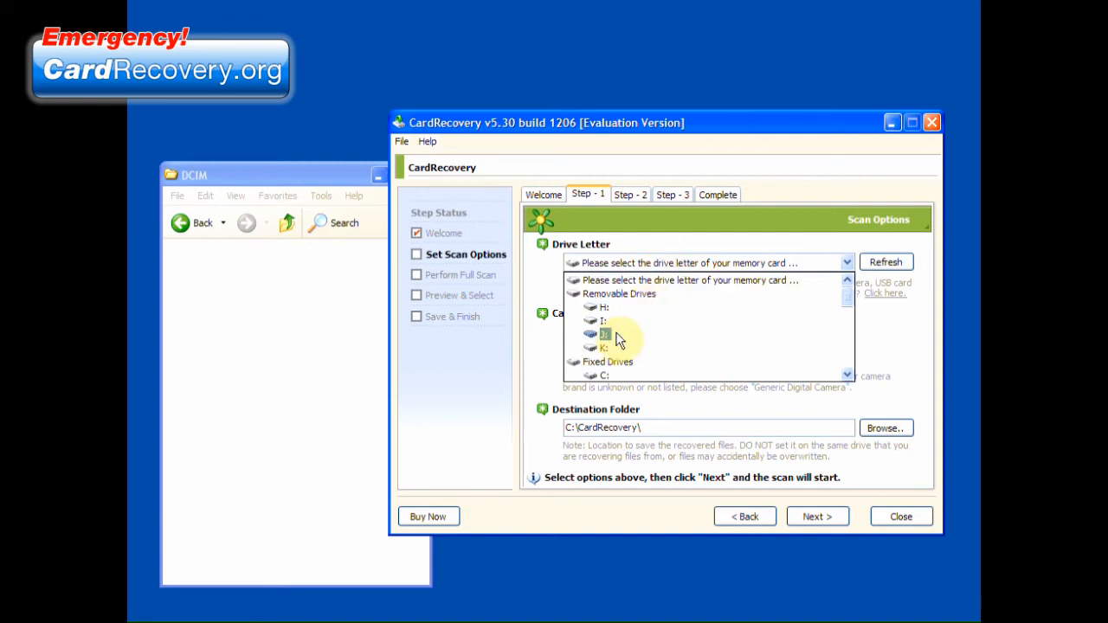
{"action": "mouse_move", "coordinate": [614, 336]}
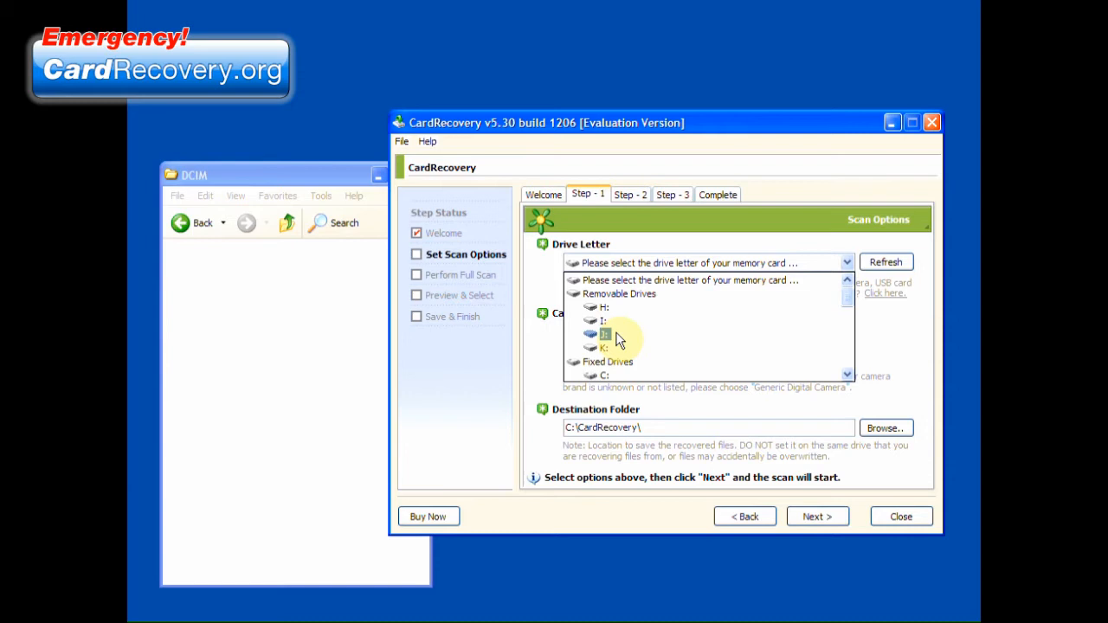
{"action": "left_click", "coordinate": [604, 334]}
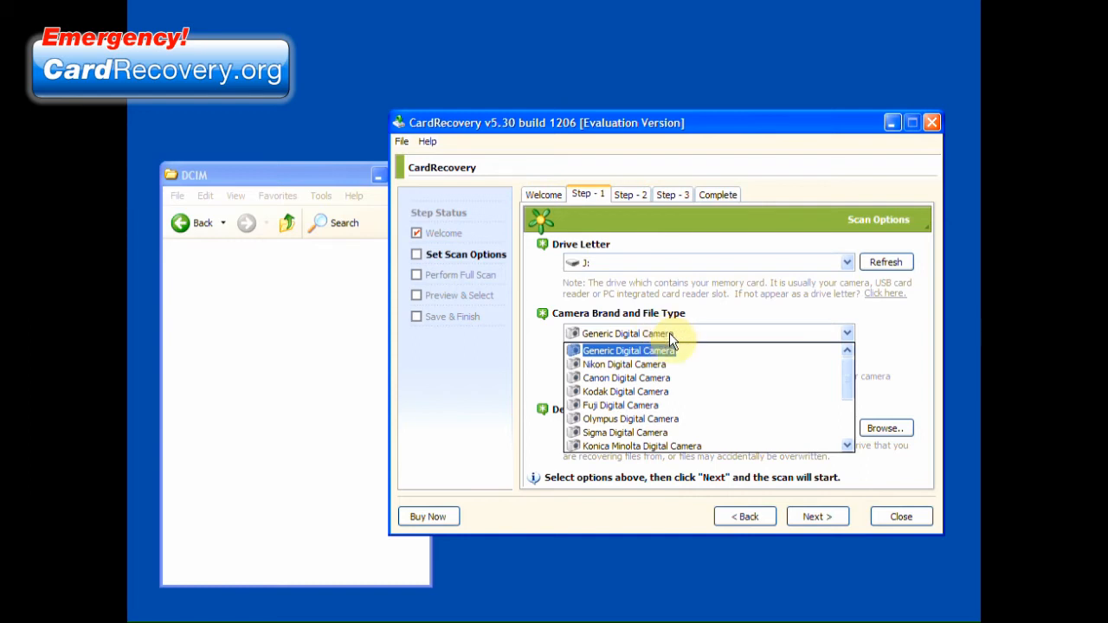
{"action": "left_click", "coordinate": [627, 351]}
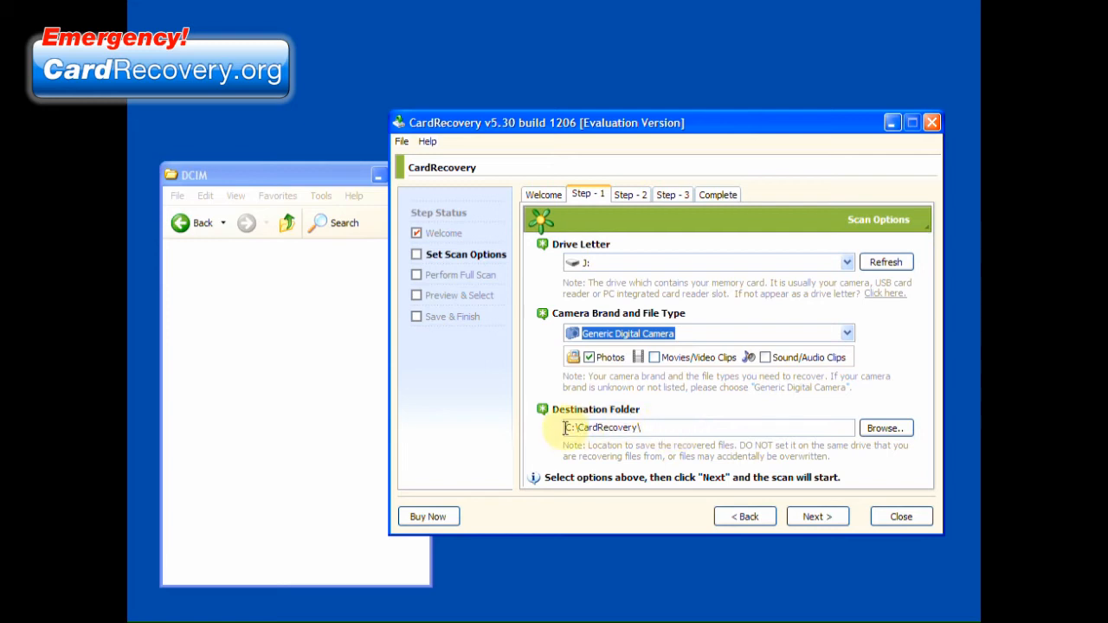
{"action": "mouse_move", "coordinate": [704, 434]}
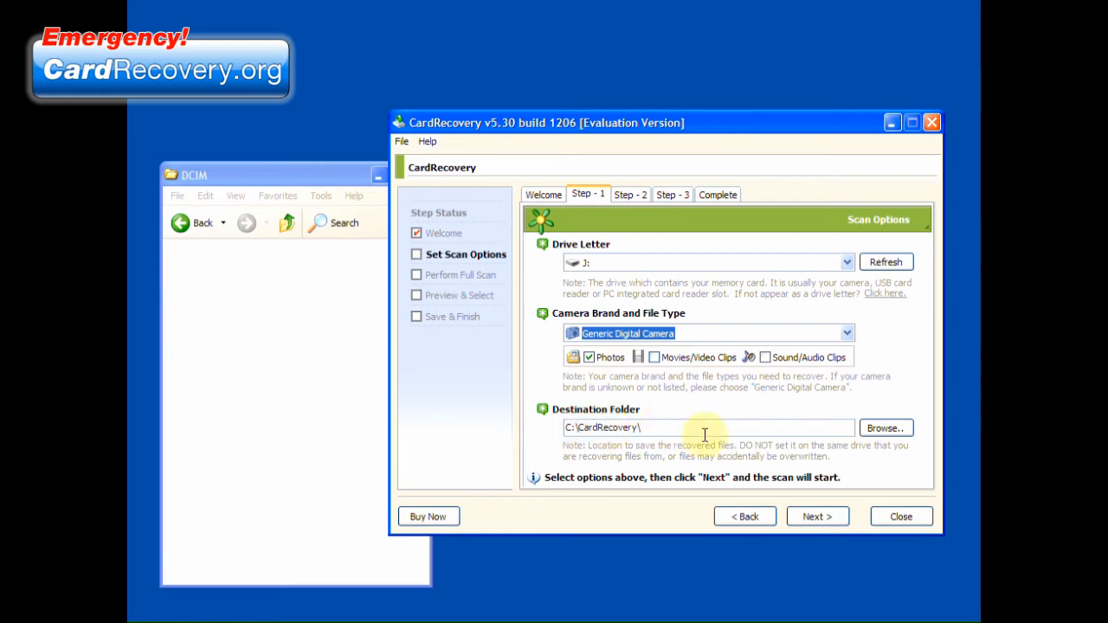
Start the scan and check the Storage Size Detection value of 3773 MB for drive J:
{"action": "left_click", "coordinate": [816, 515]}
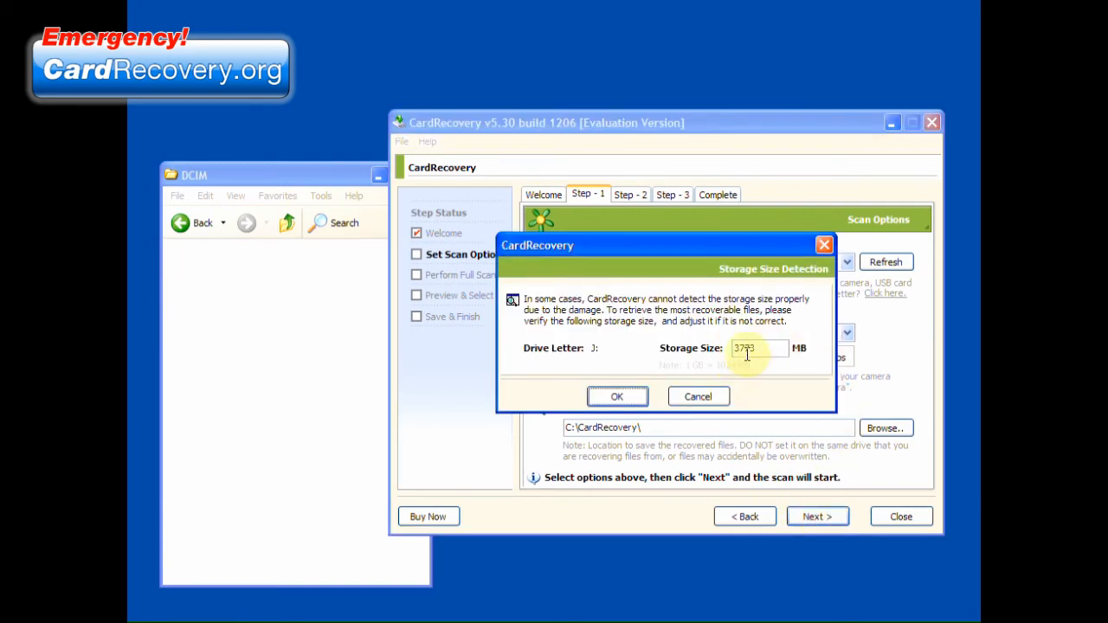
{"action": "left_click", "coordinate": [760, 348]}
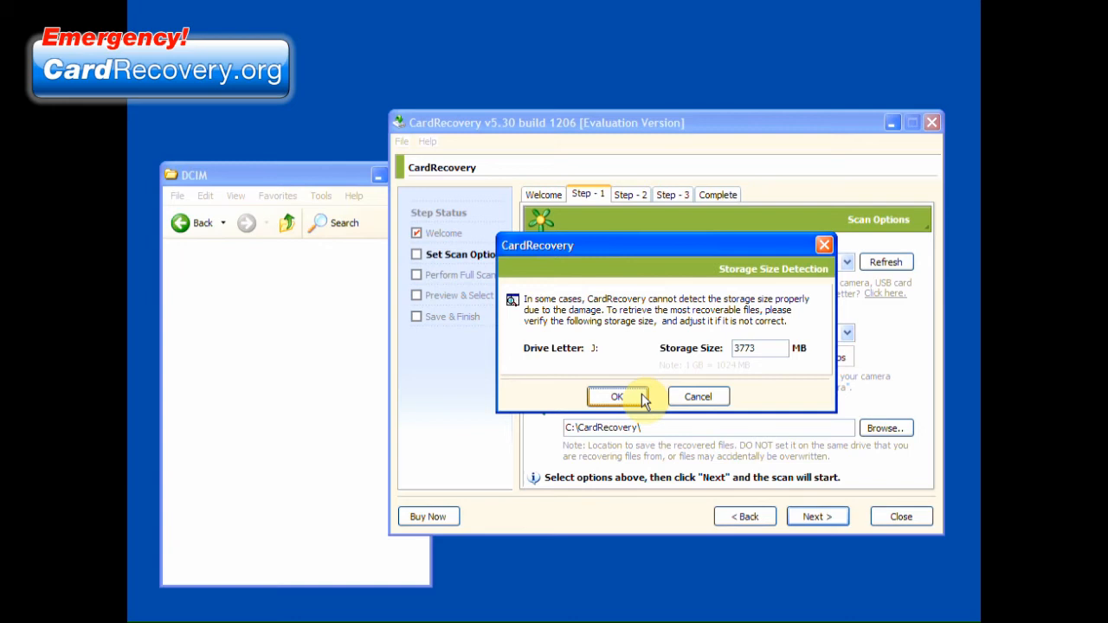
Scan the card with the 3773 MB size accepted and preview thumbnails of File0001 to File0006
{"action": "left_click", "coordinate": [617, 396]}
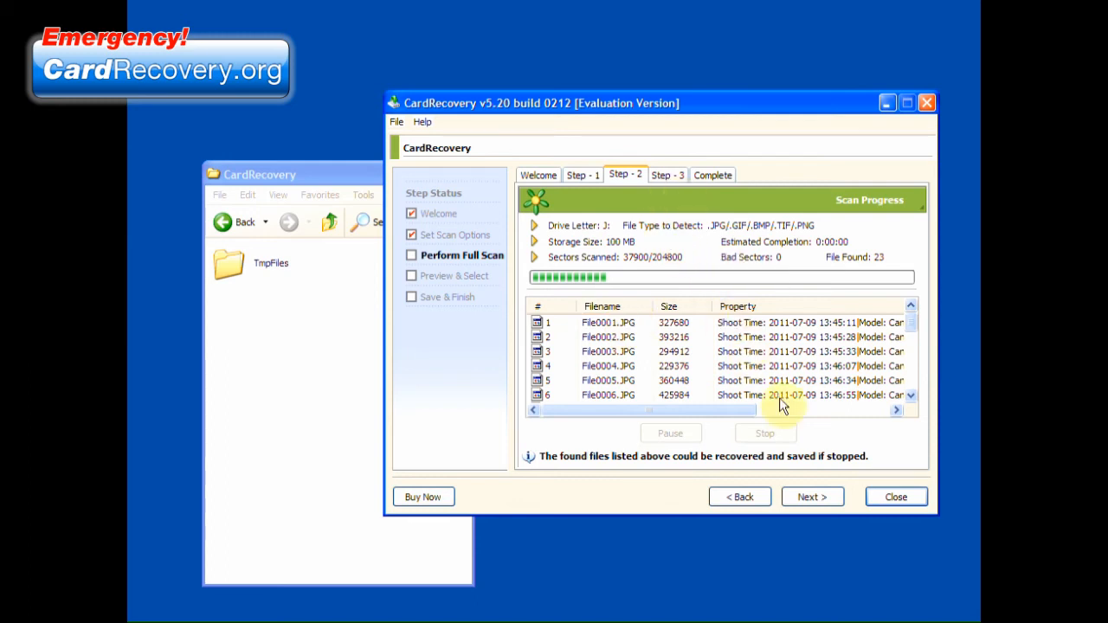
{"action": "mouse_move", "coordinate": [699, 363]}
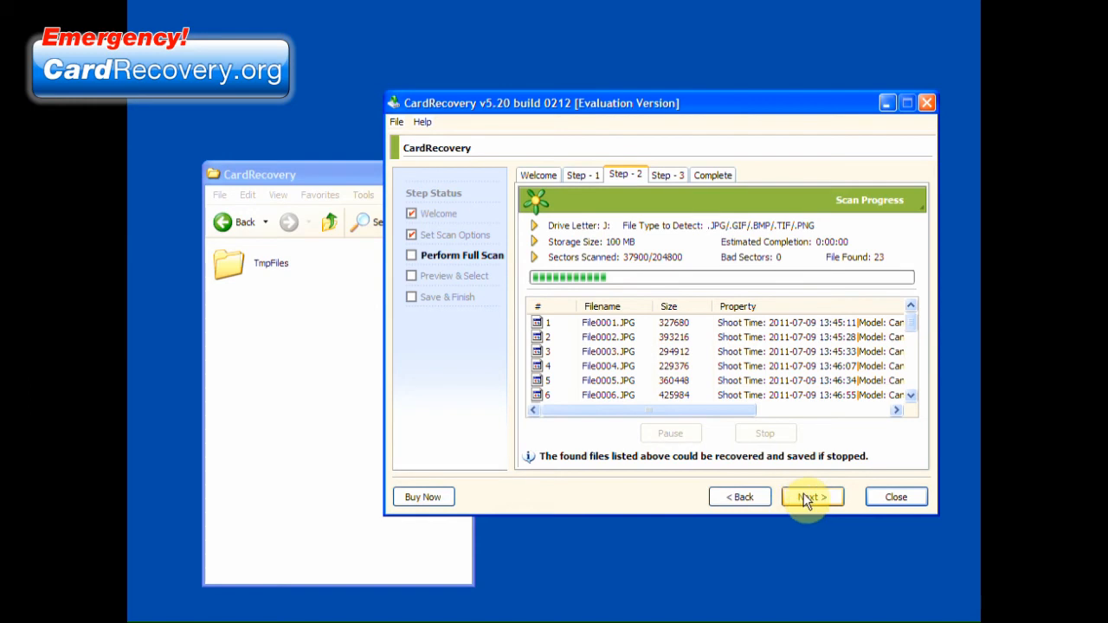
{"action": "left_click", "coordinate": [811, 496]}
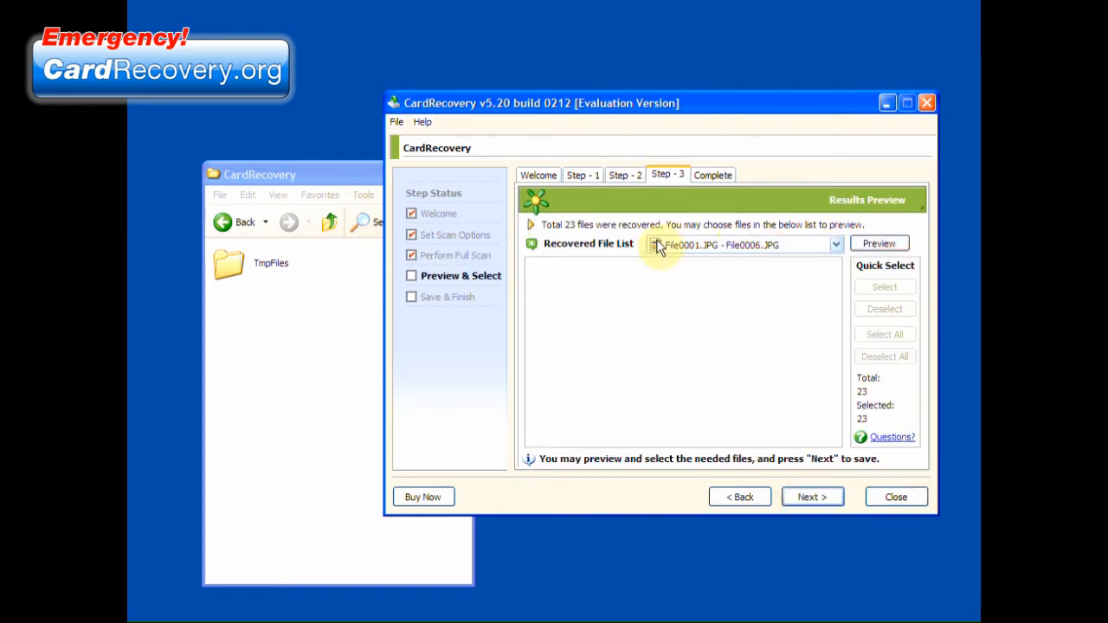
{"action": "left_click", "coordinate": [833, 244]}
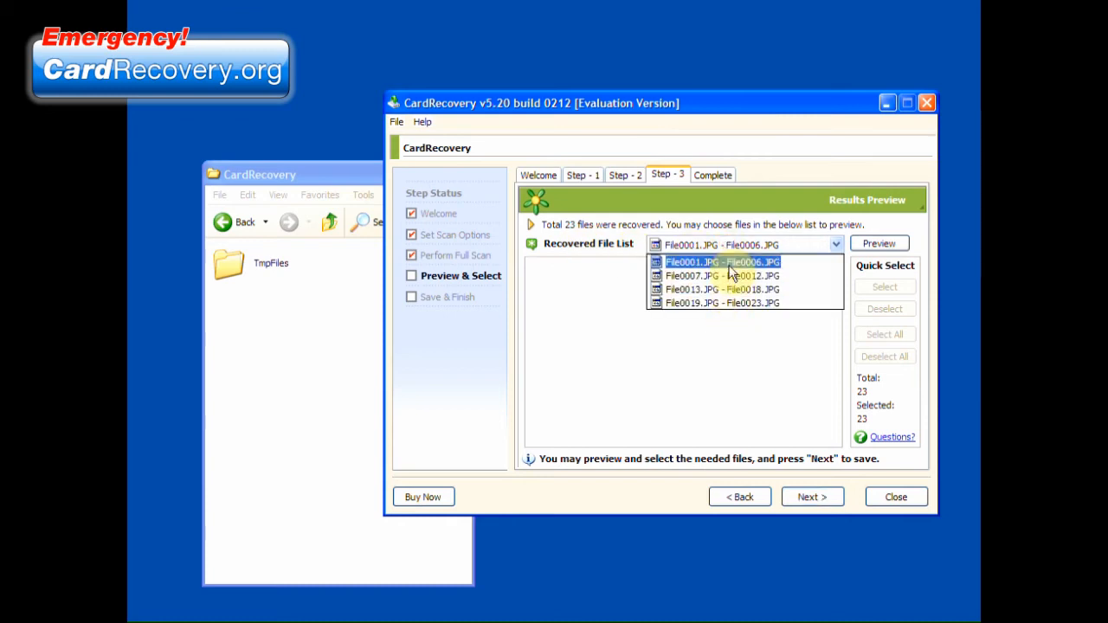
{"action": "left_click", "coordinate": [721, 276]}
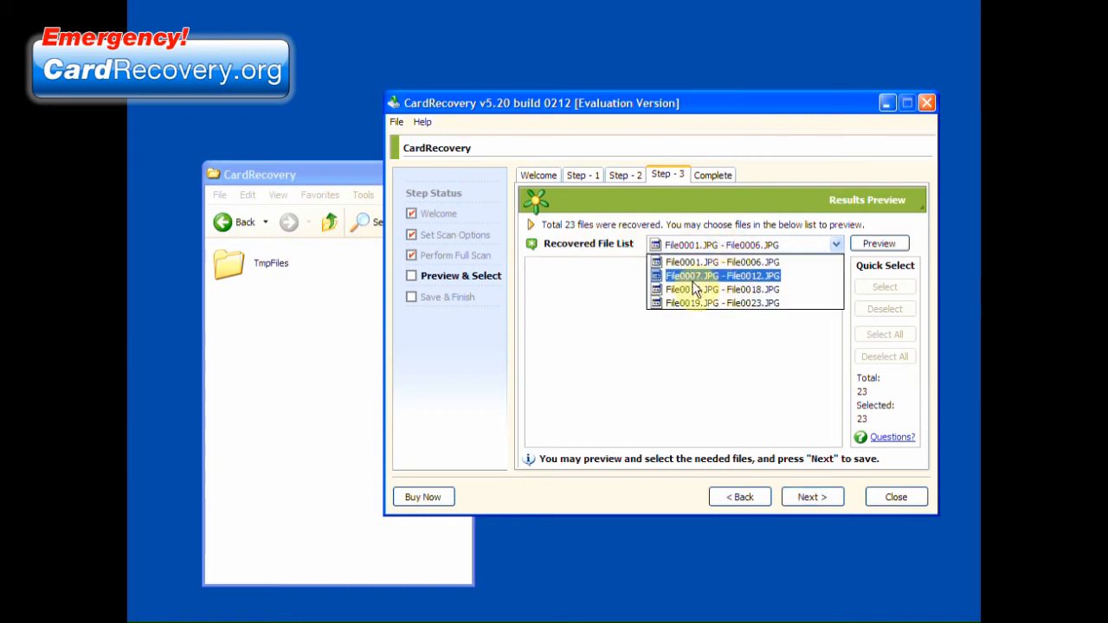
{"action": "left_click", "coordinate": [722, 262]}
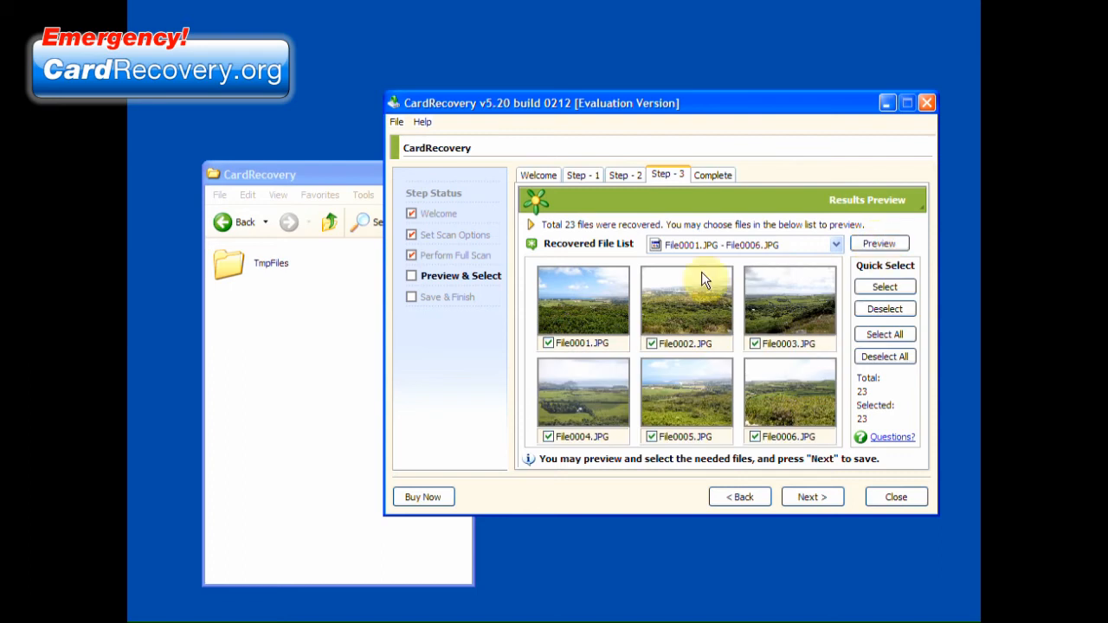
{"action": "mouse_move", "coordinate": [610, 354]}
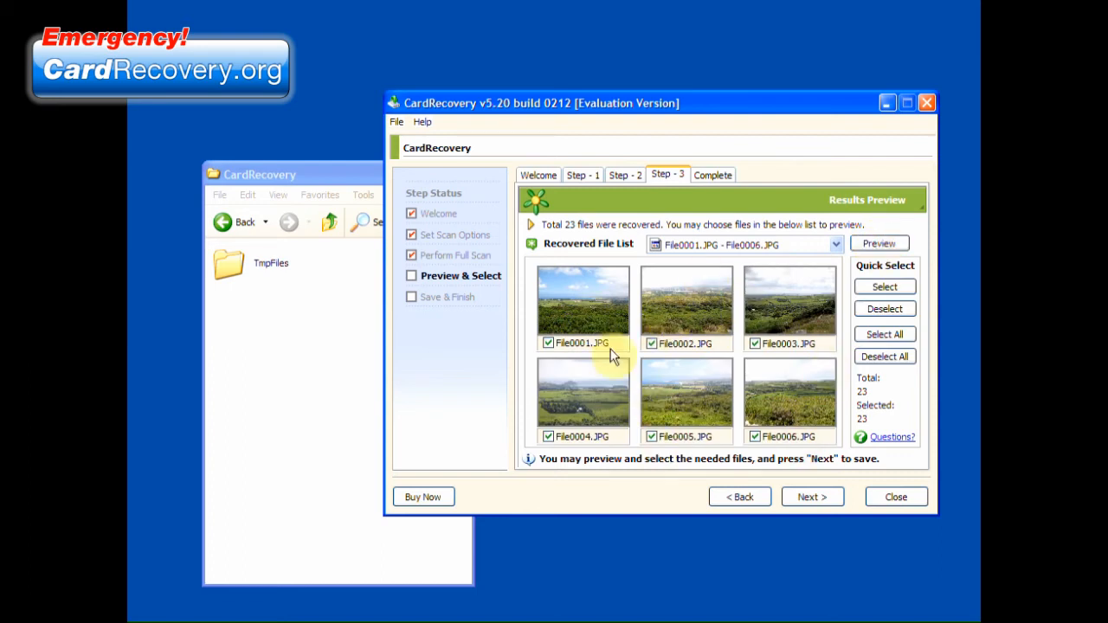
Preview the File0007 to File0012 range, then return to File0001 to File0006 thumbnails
{"action": "left_click", "coordinate": [833, 244]}
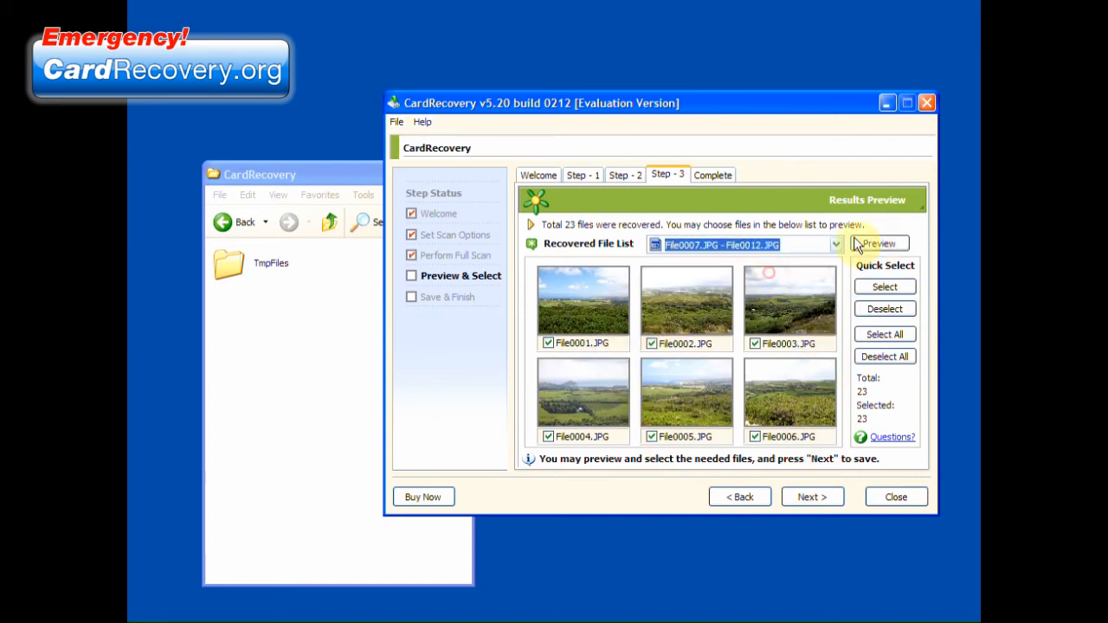
{"action": "left_click", "coordinate": [833, 244]}
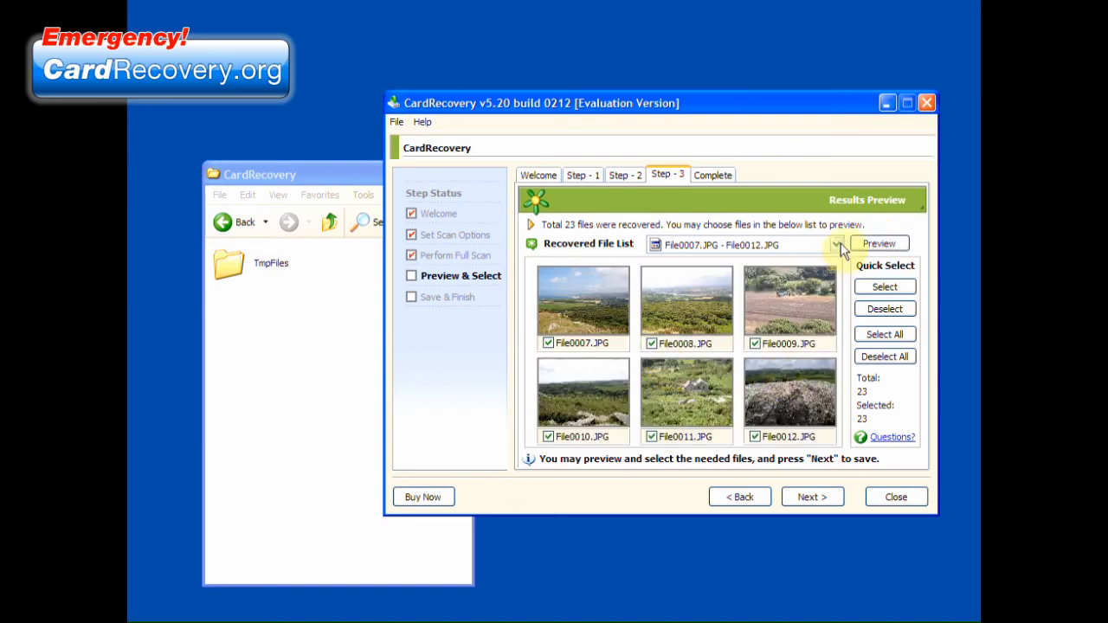
{"action": "left_click", "coordinate": [835, 243]}
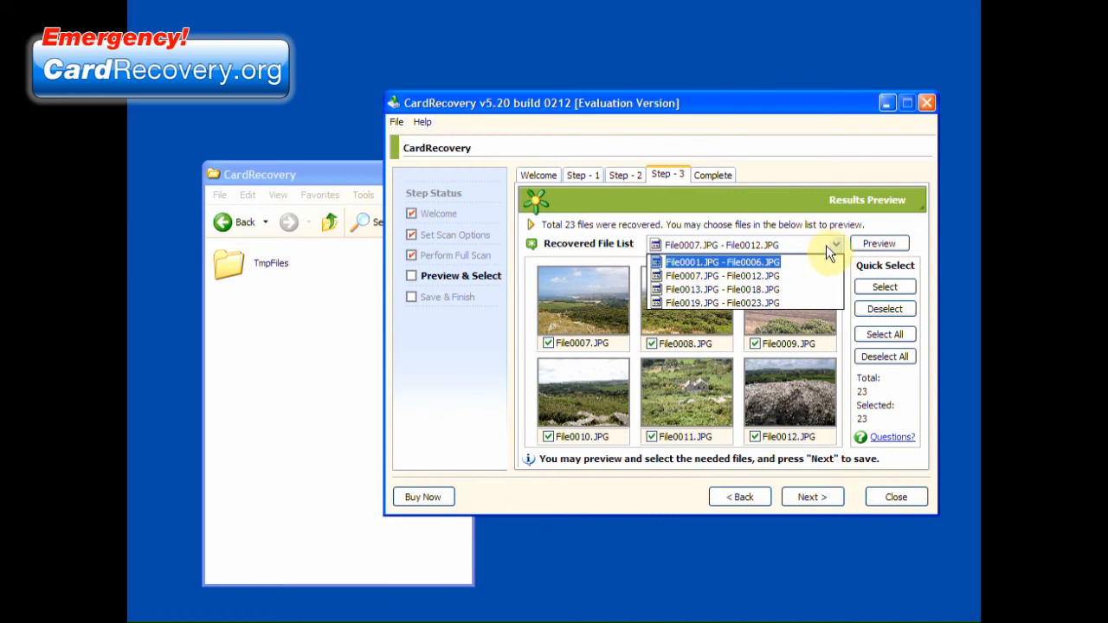
{"action": "left_click", "coordinate": [721, 261]}
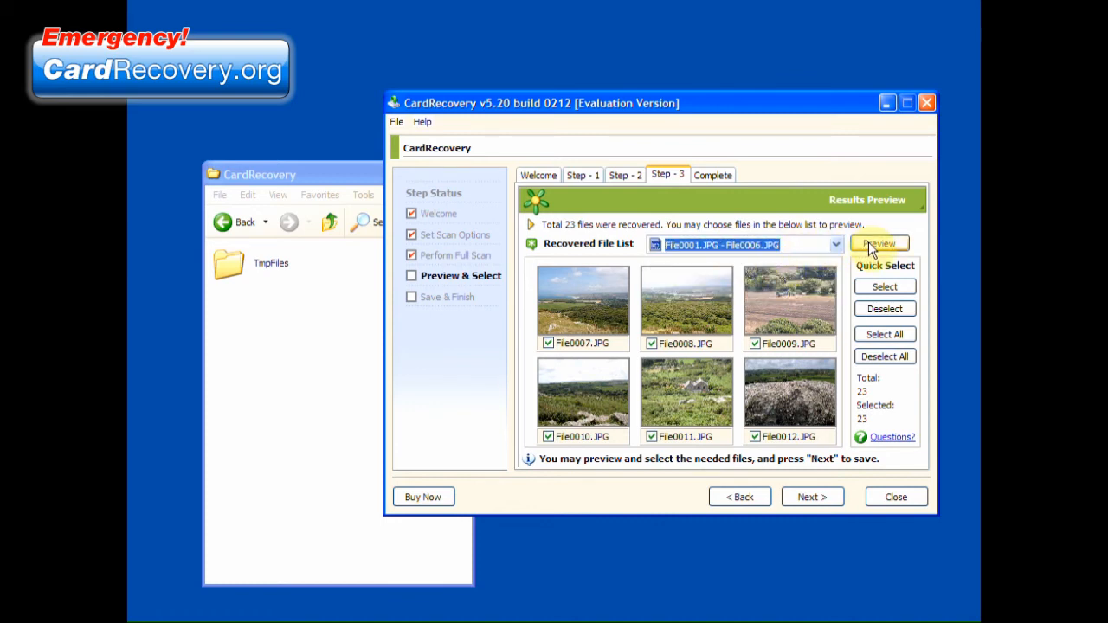
{"action": "left_click", "coordinate": [878, 243]}
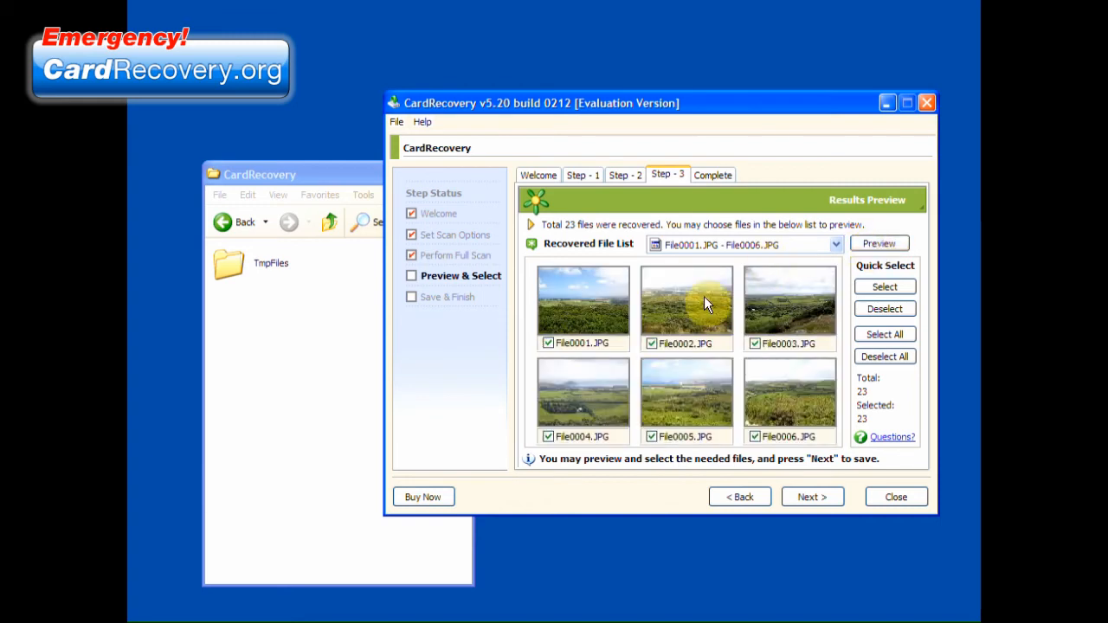
{"action": "mouse_move", "coordinate": [883, 356]}
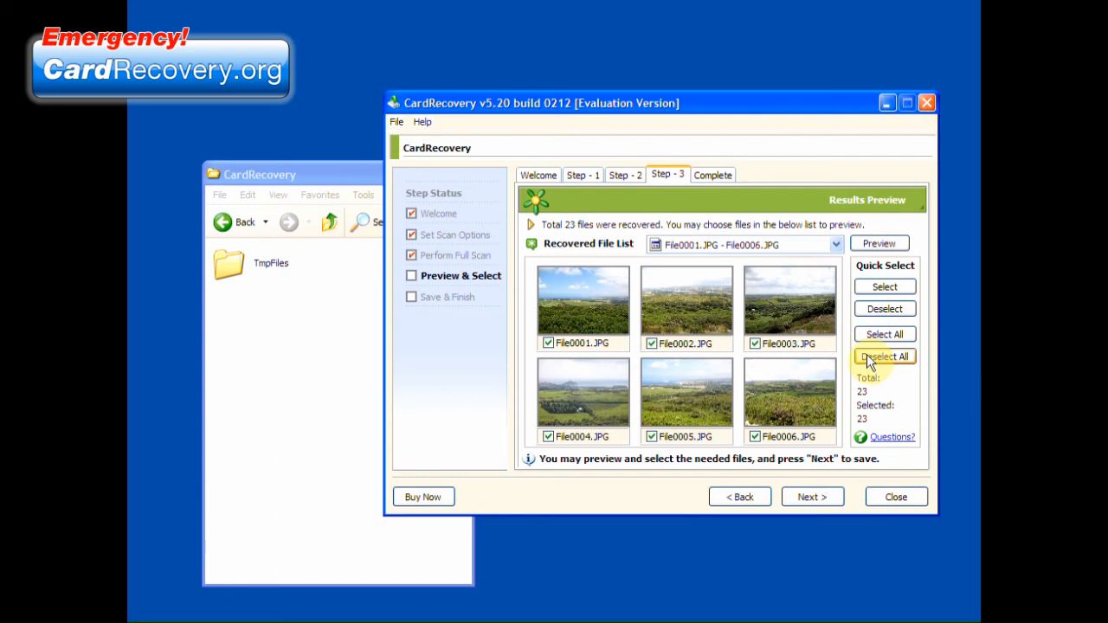
Select only 12 of the 23 recovered photos and attempt to save, hitting the evaluation limitation notice
{"action": "left_click", "coordinate": [883, 356]}
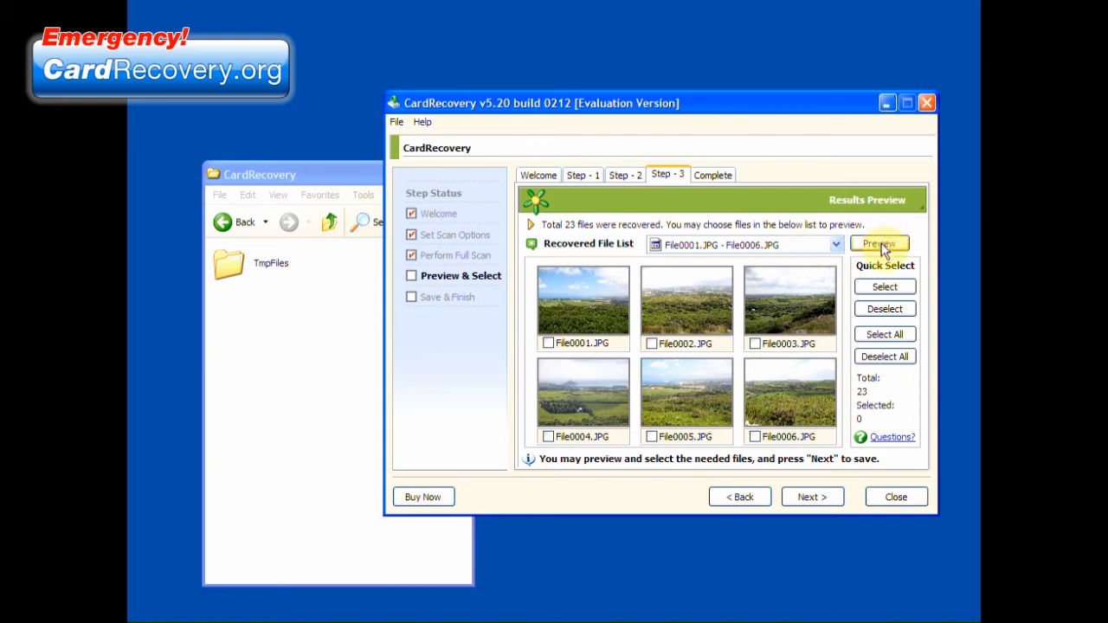
{"action": "left_click", "coordinate": [548, 342]}
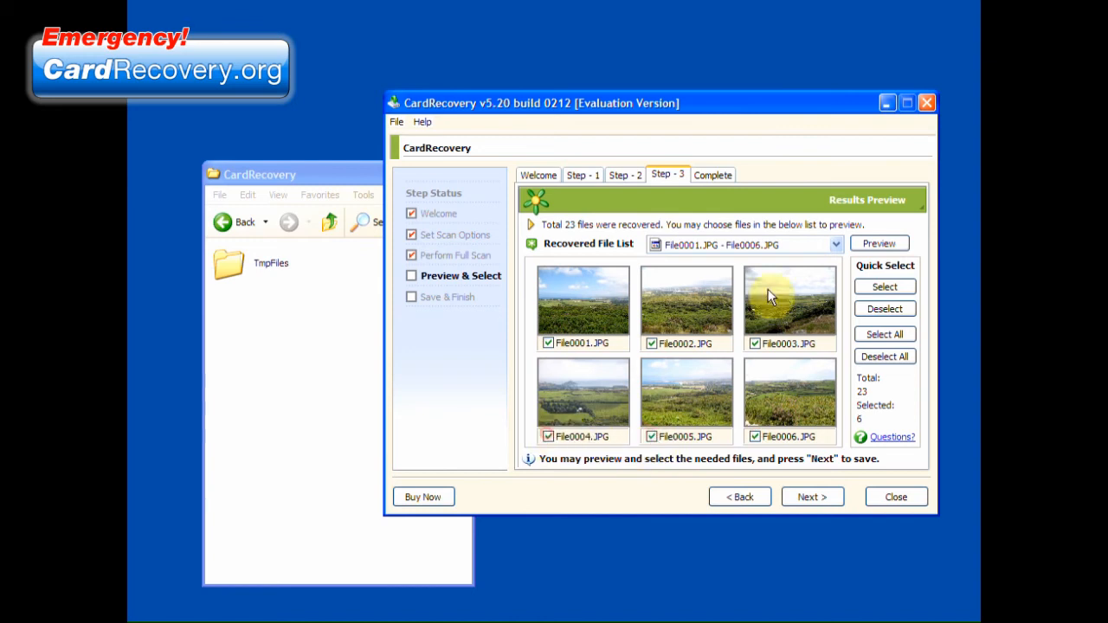
{"action": "left_click", "coordinate": [833, 244]}
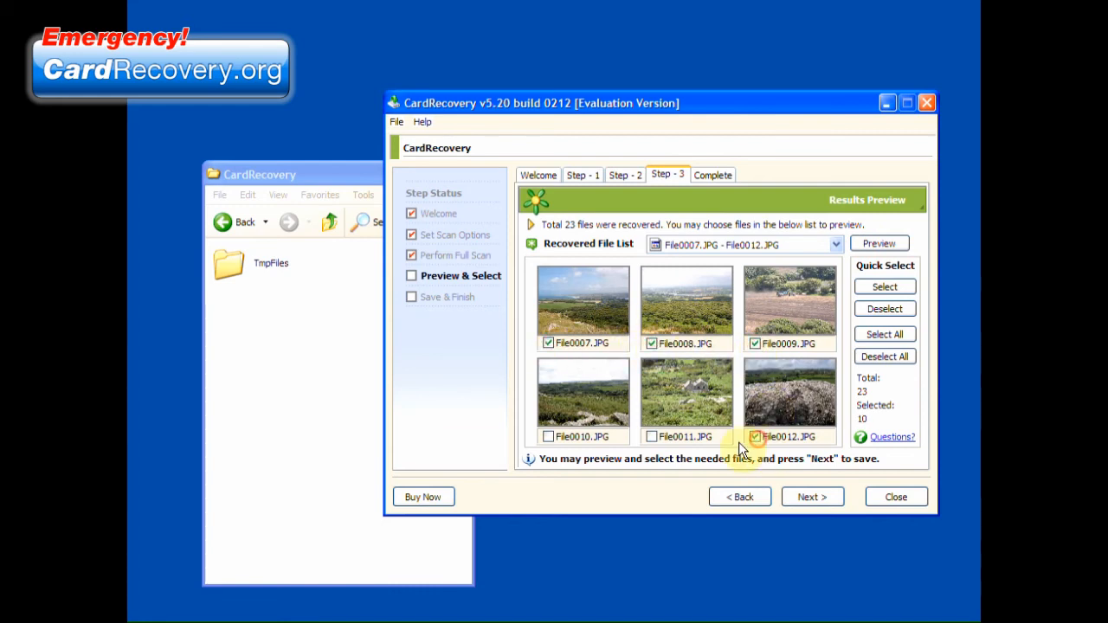
{"action": "left_click", "coordinate": [548, 436]}
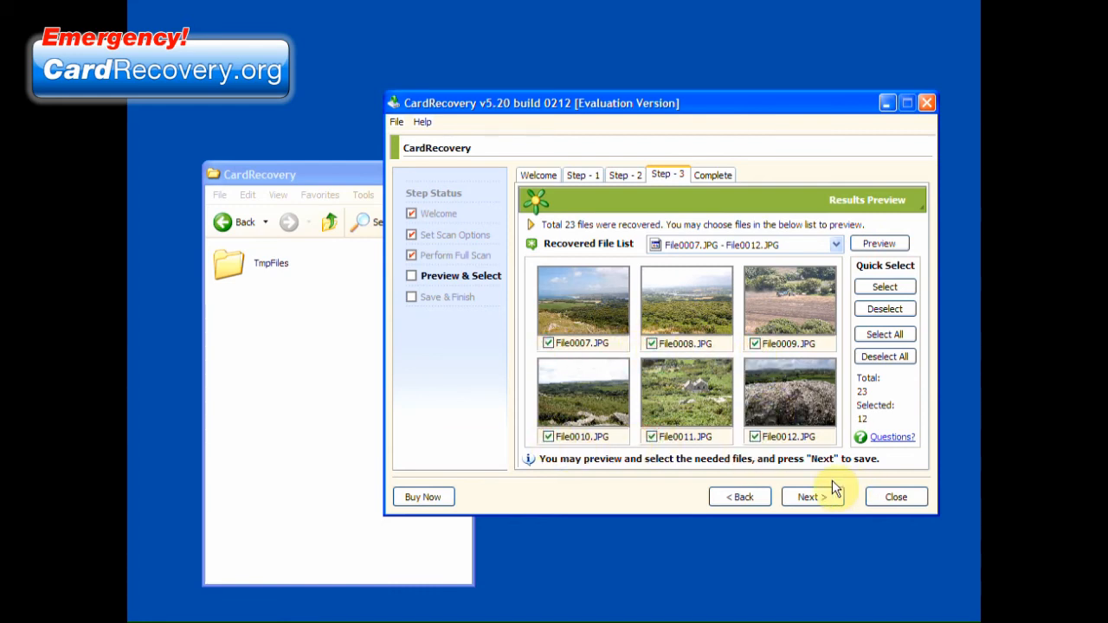
{"action": "left_click", "coordinate": [811, 496]}
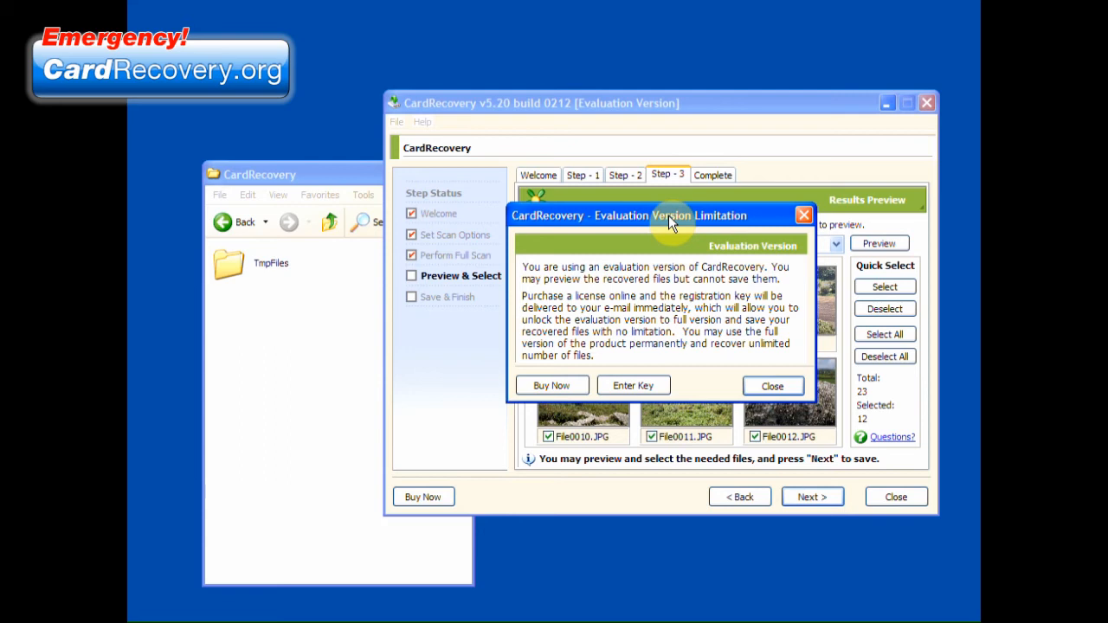
{"action": "mouse_move", "coordinate": [675, 223]}
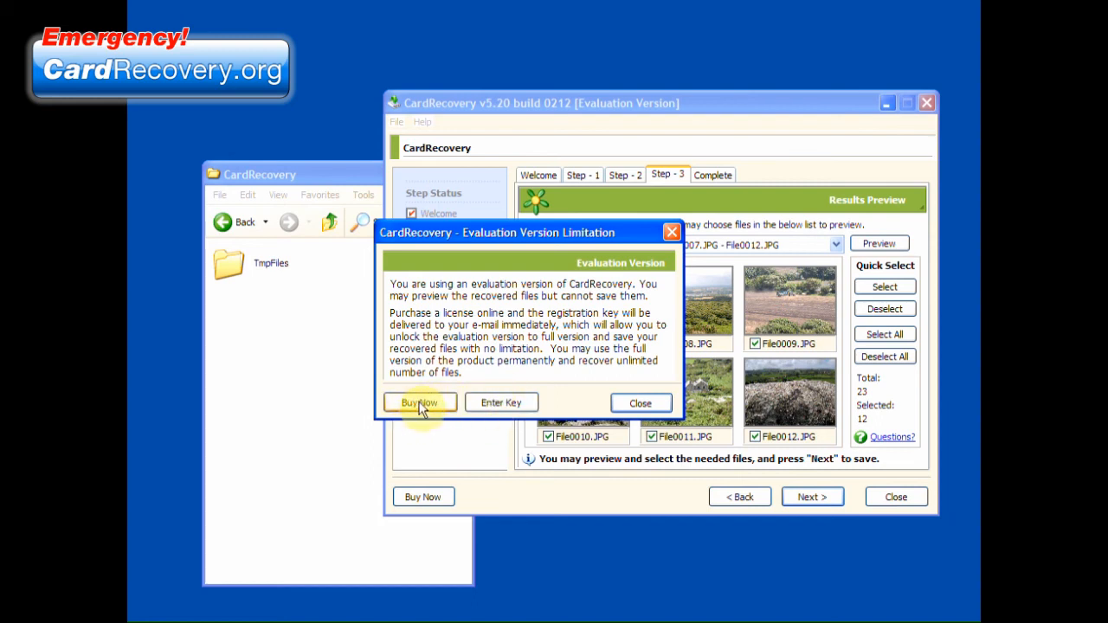
{"action": "mouse_move", "coordinate": [520, 419]}
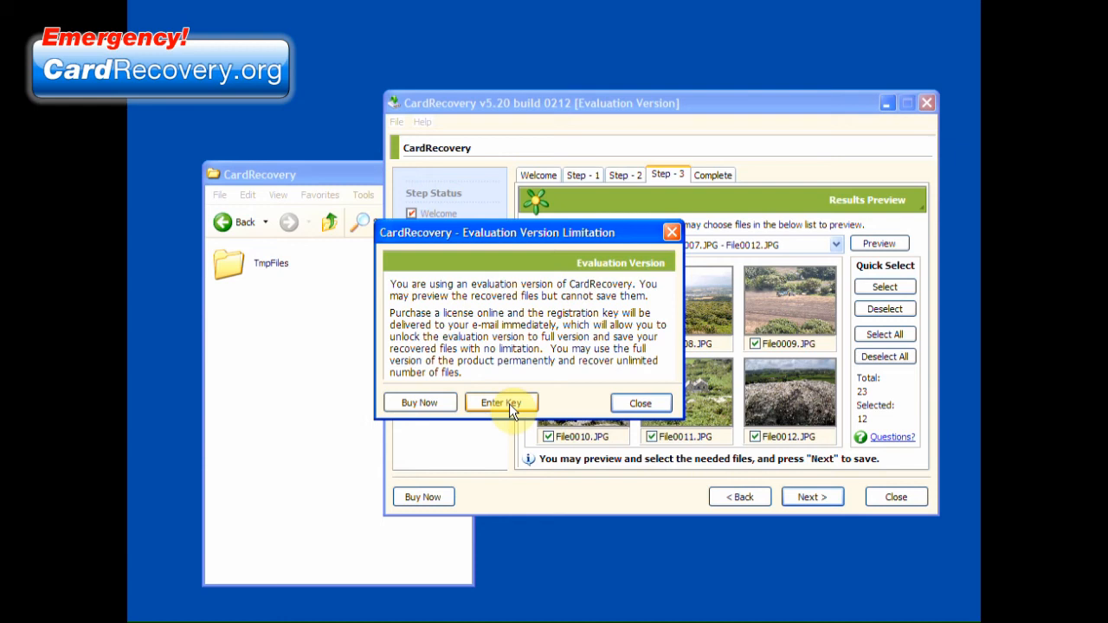
{"action": "mouse_move", "coordinate": [502, 407]}
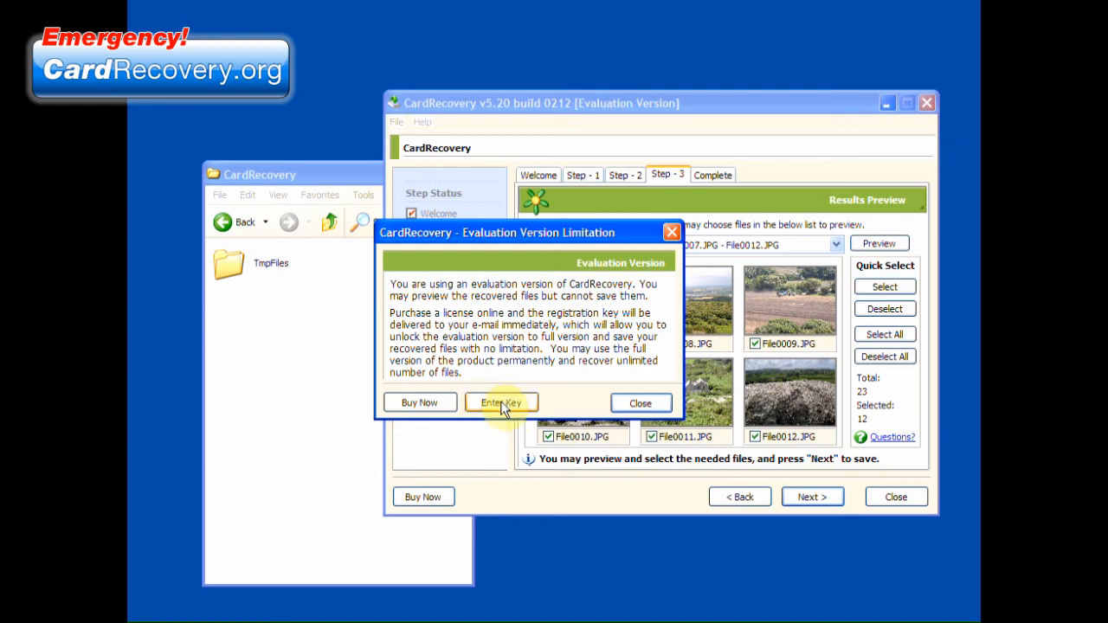
Enter the registration key and confirm the success message to unlock the full version
{"action": "left_click", "coordinate": [501, 403]}
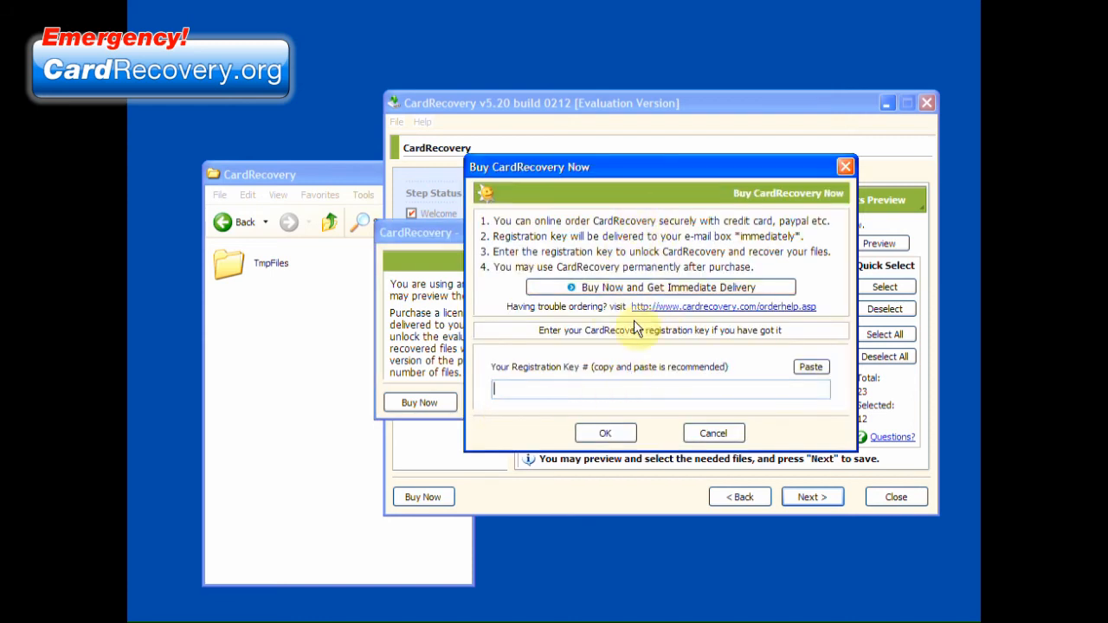
{"action": "mouse_move", "coordinate": [645, 311]}
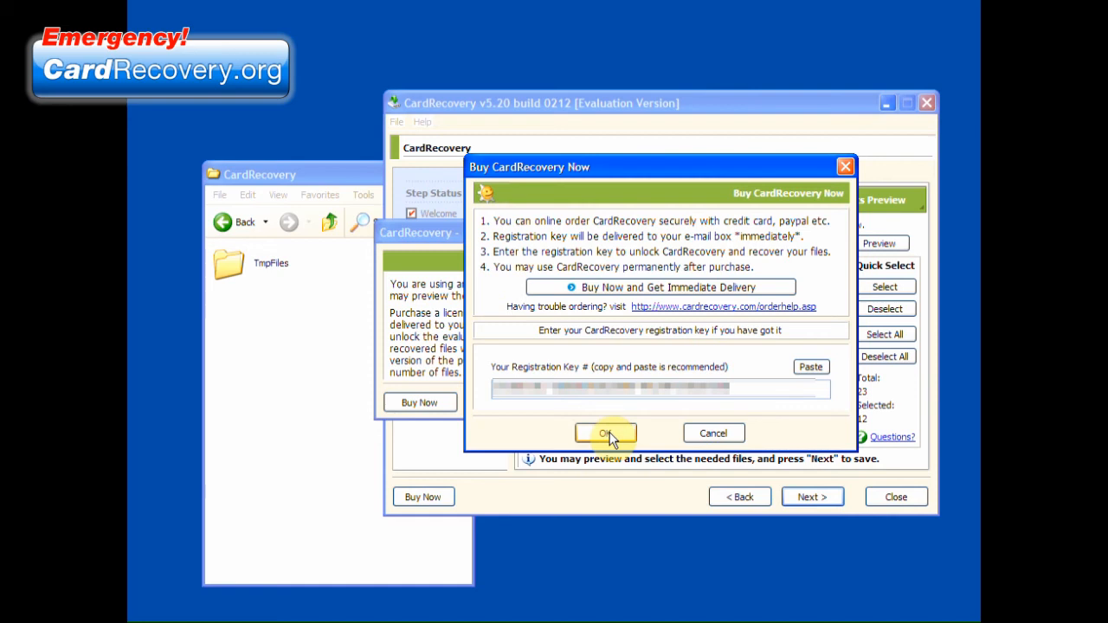
{"action": "left_click", "coordinate": [605, 432]}
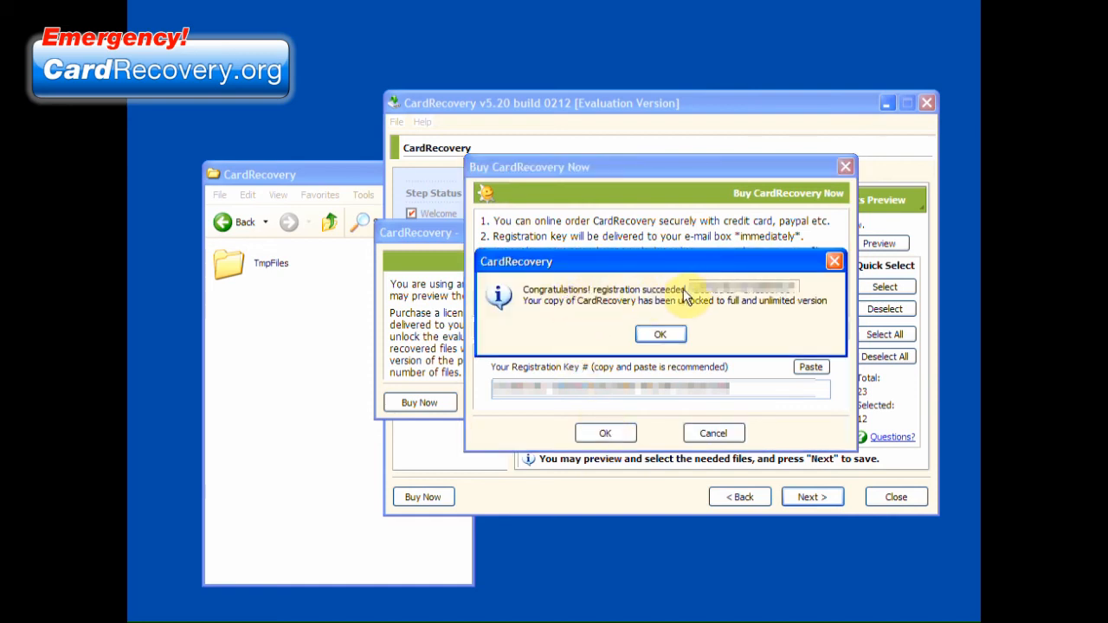
{"action": "mouse_move", "coordinate": [700, 310]}
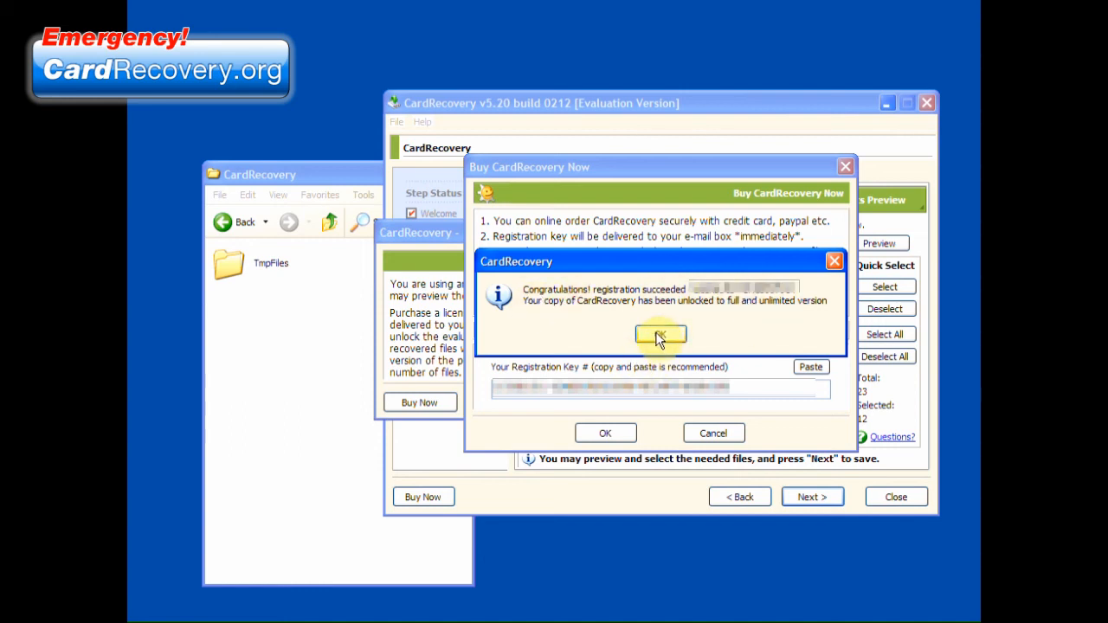
{"action": "left_click", "coordinate": [660, 335]}
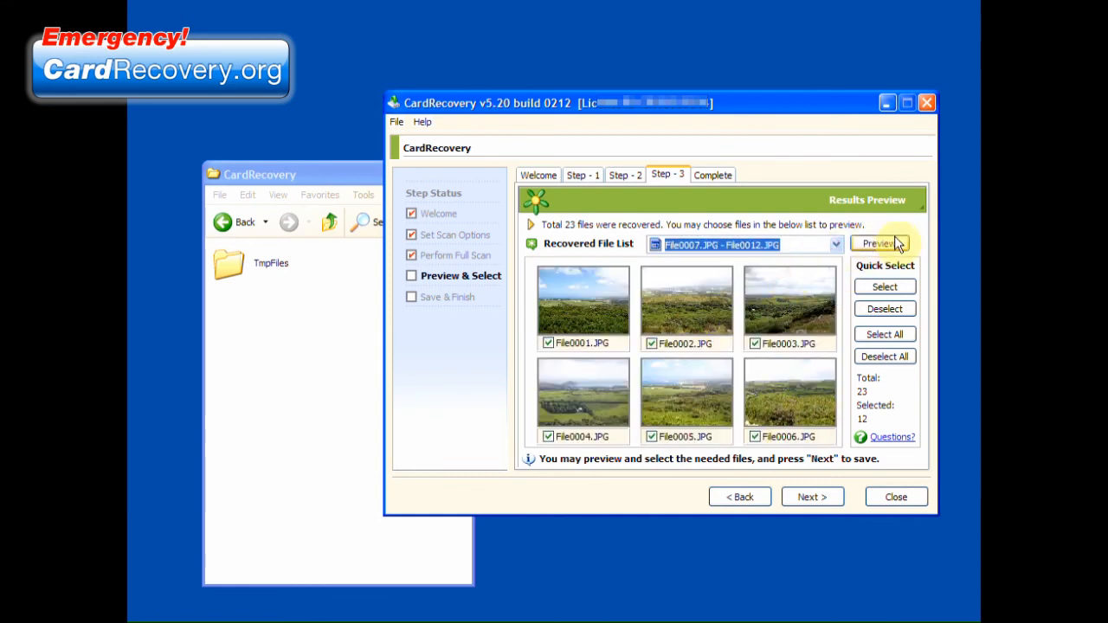
Save the selected photos to C:\CardRecovery\ and finish the Recovery Complete wizard
{"action": "left_click", "coordinate": [879, 243]}
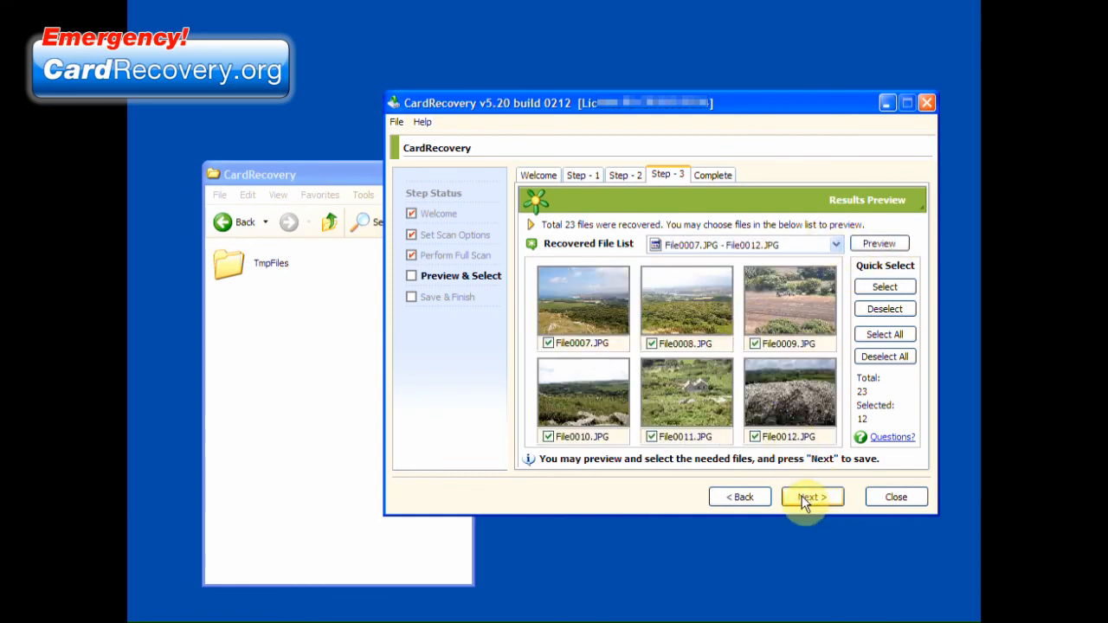
{"action": "left_click", "coordinate": [811, 496]}
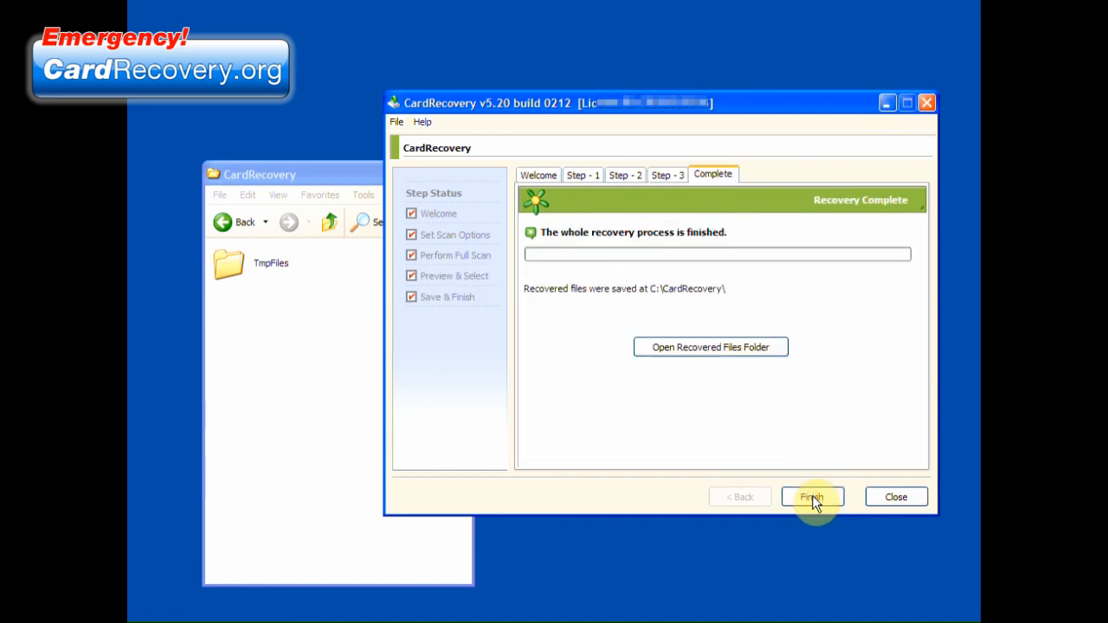
{"action": "left_click", "coordinate": [811, 496]}
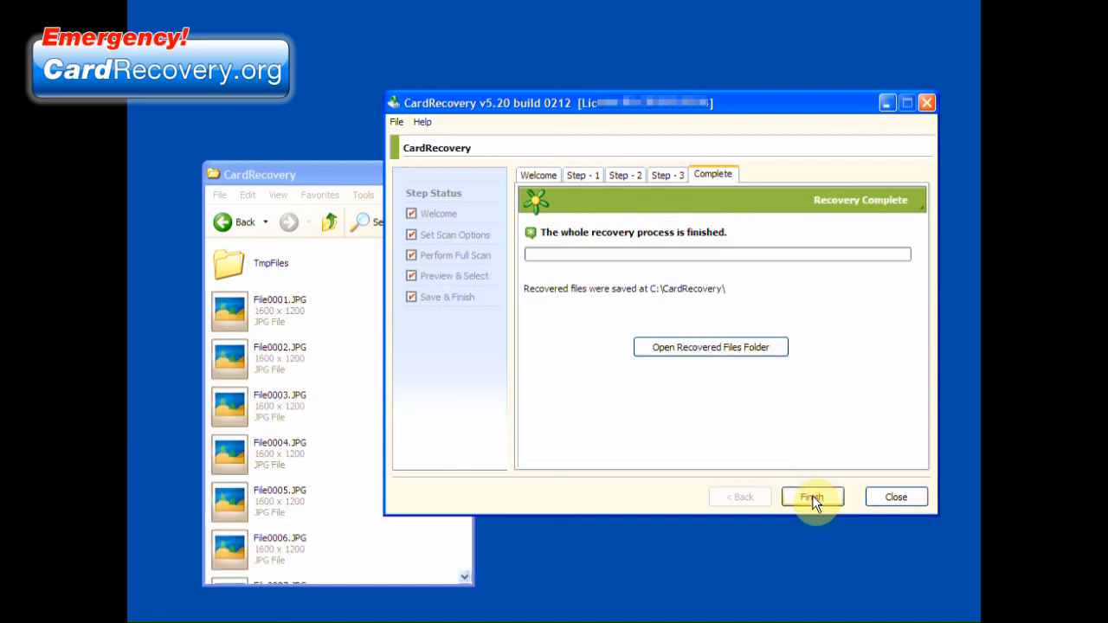
{"action": "mouse_move", "coordinate": [303, 416]}
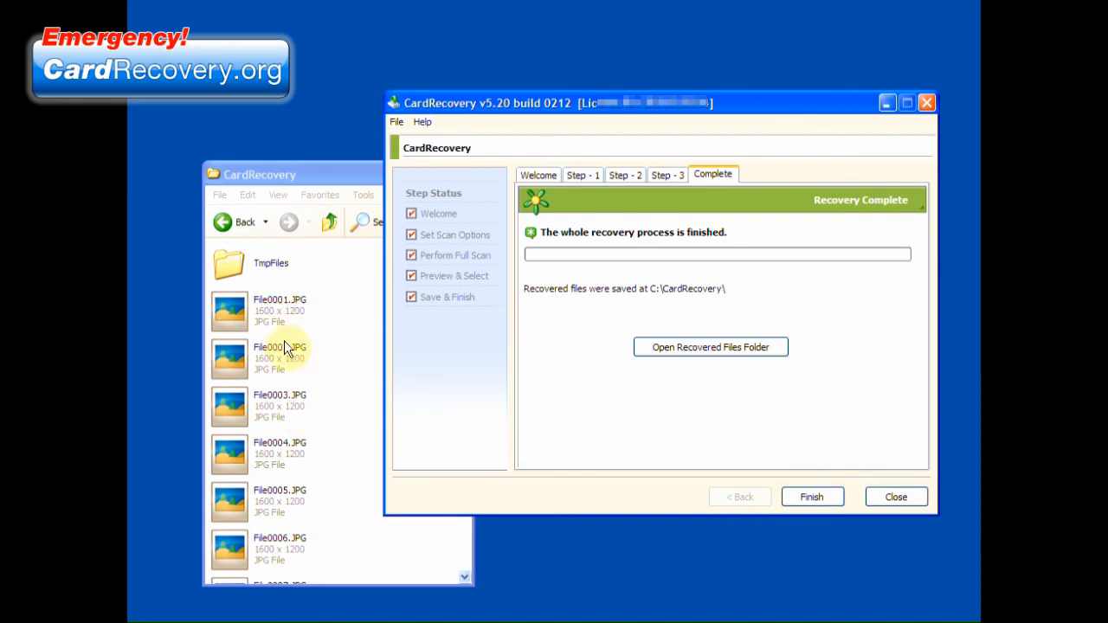
{"action": "mouse_move", "coordinate": [743, 445]}
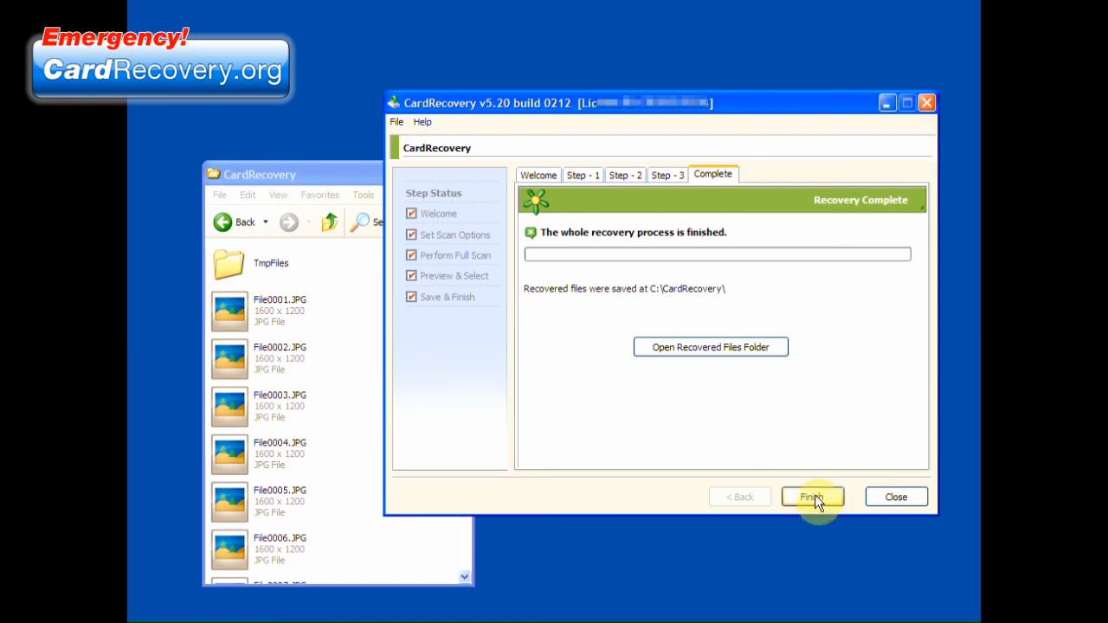
{"action": "left_click", "coordinate": [811, 496]}
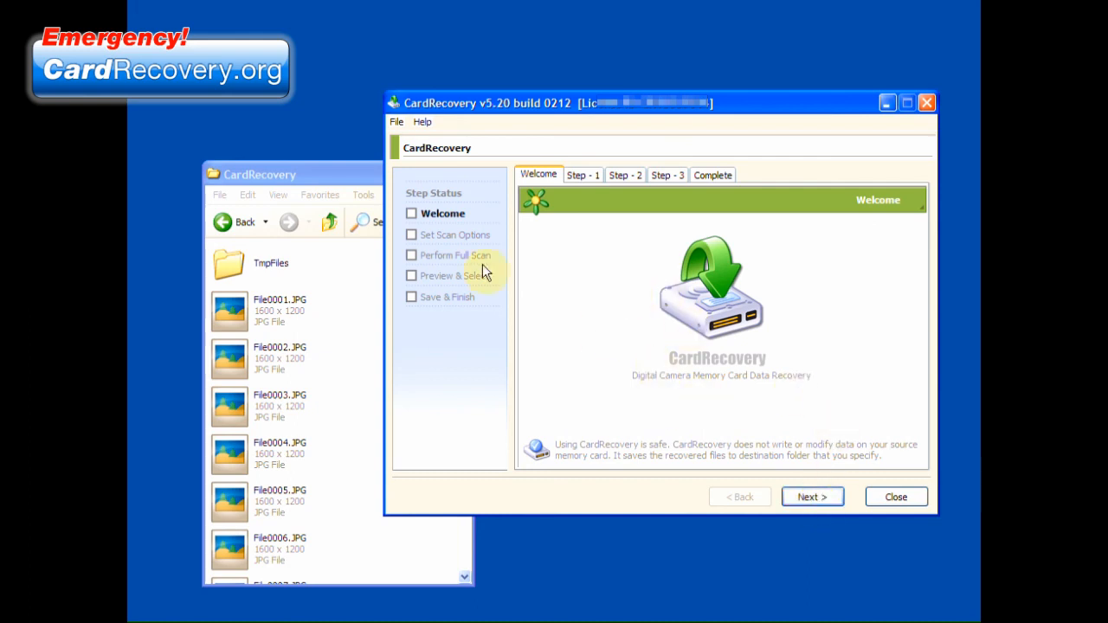
{"action": "mouse_move", "coordinate": [347, 176]}
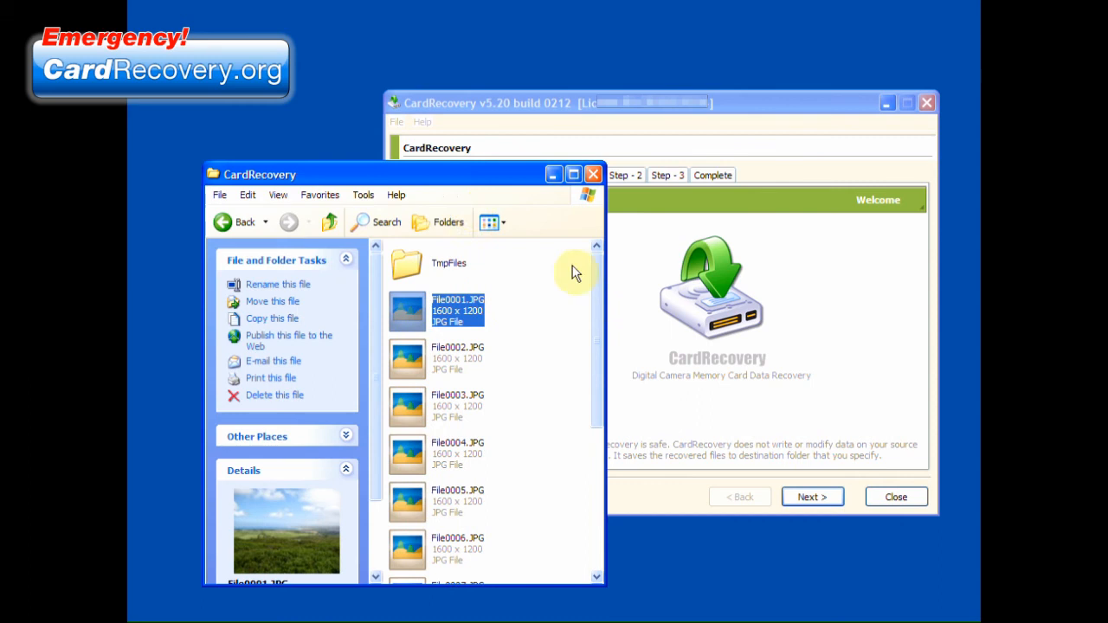
Show C:\CardRecovery as thumbnails and view File0008.JPG full-size in Picasa Photo Viewer
{"action": "left_click", "coordinate": [488, 221]}
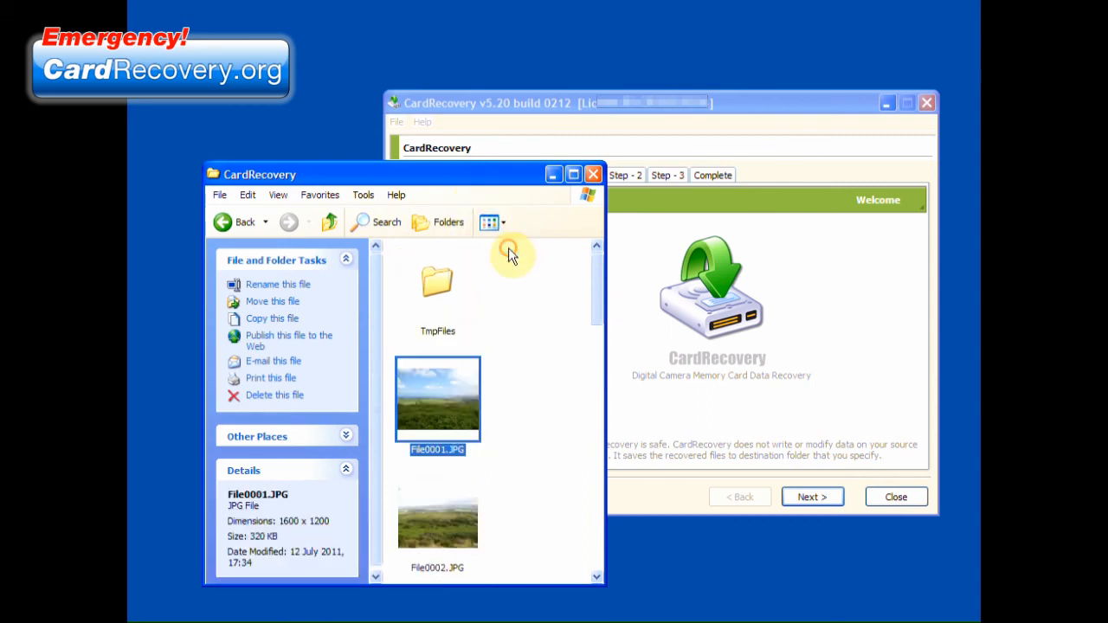
{"action": "scroll", "scroll_direction": "down", "scroll_amount": 3}
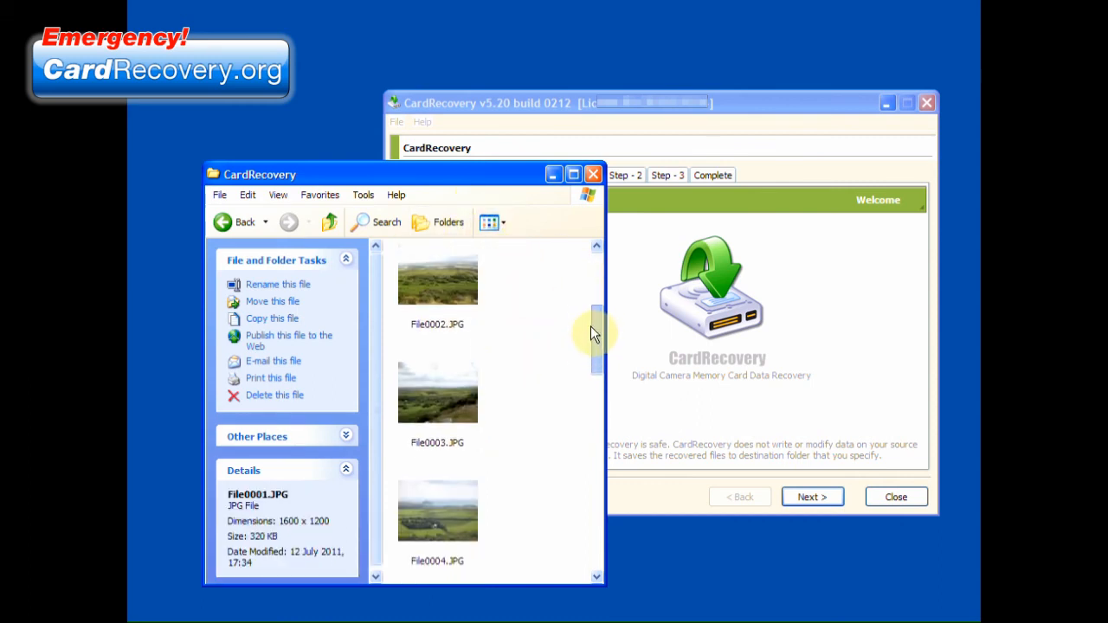
{"action": "scroll", "scroll_direction": "down", "scroll_amount": 3}
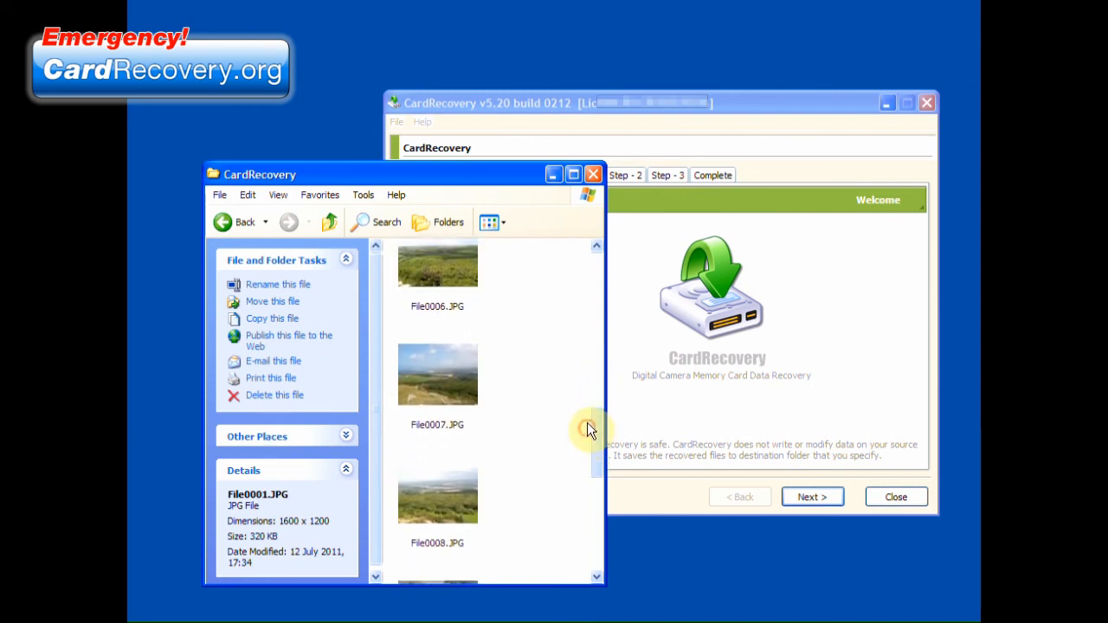
{"action": "scroll", "scroll_direction": "down", "scroll_amount": 3}
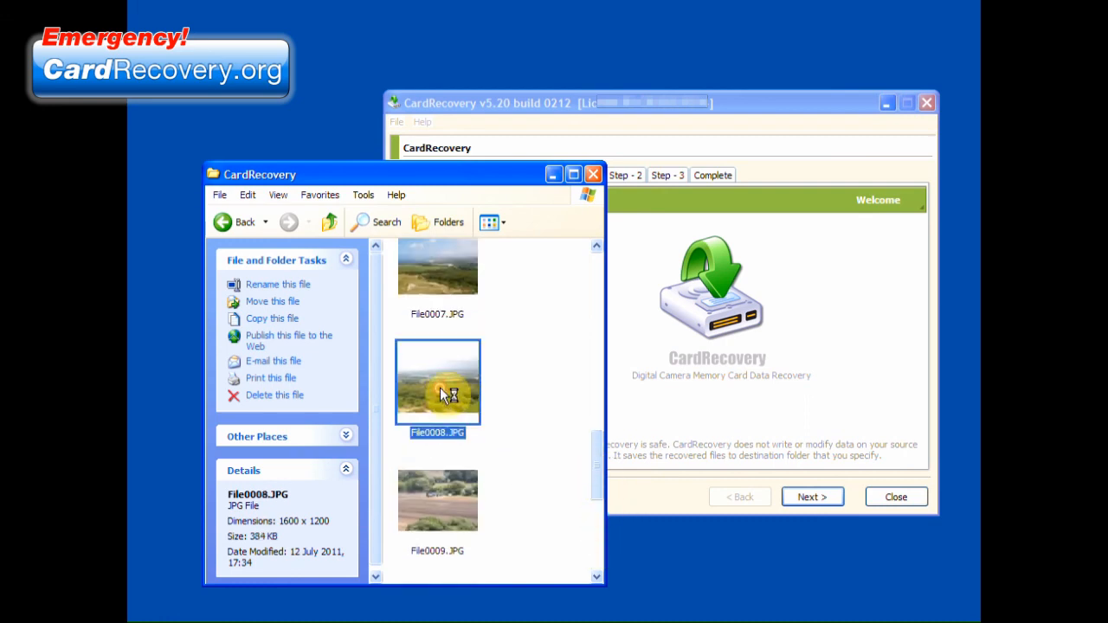
{"action": "double_click", "coordinate": [437, 383]}
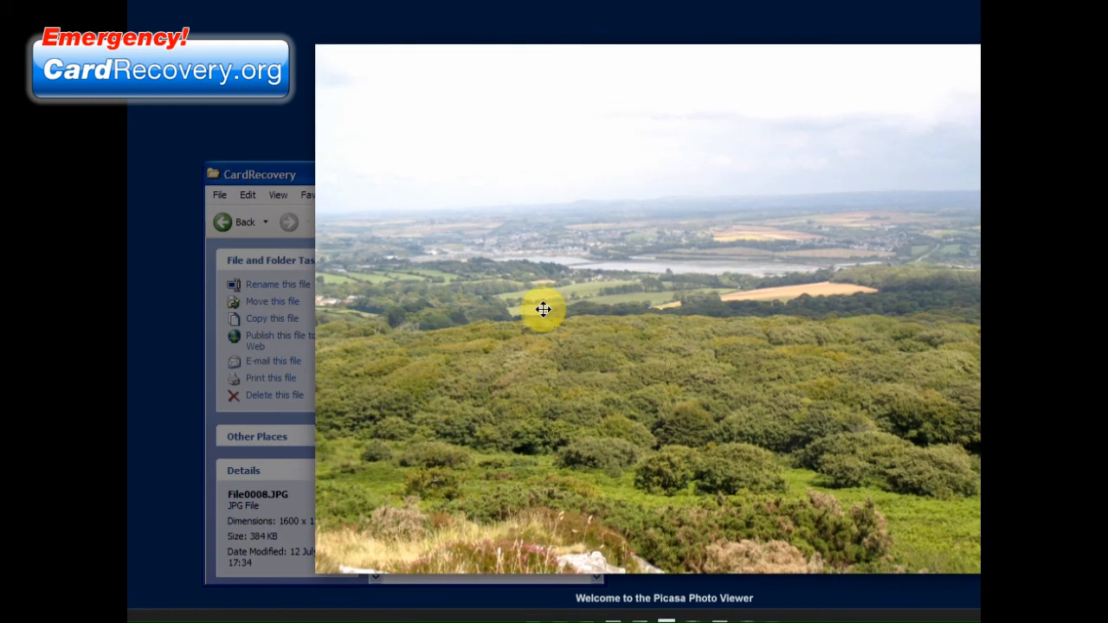